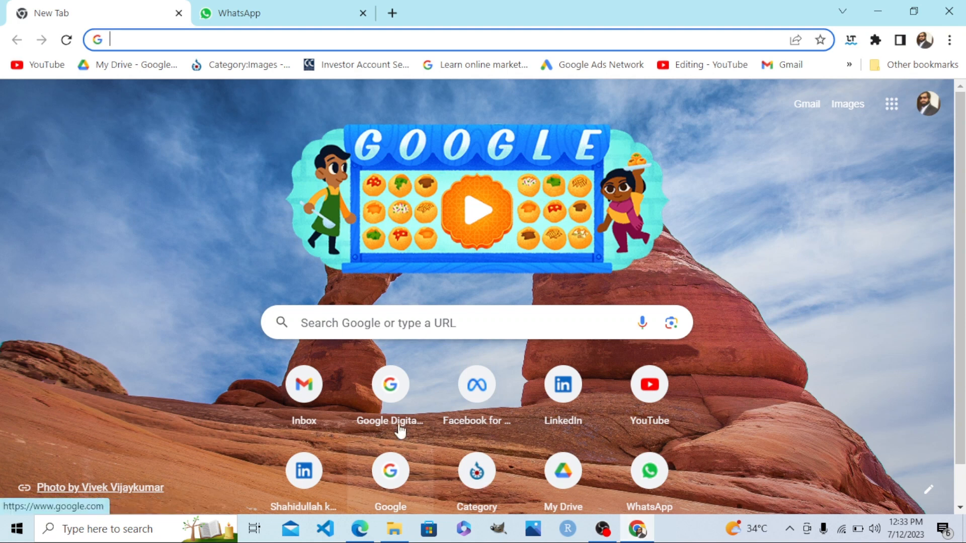
mouse_move(226, 206)
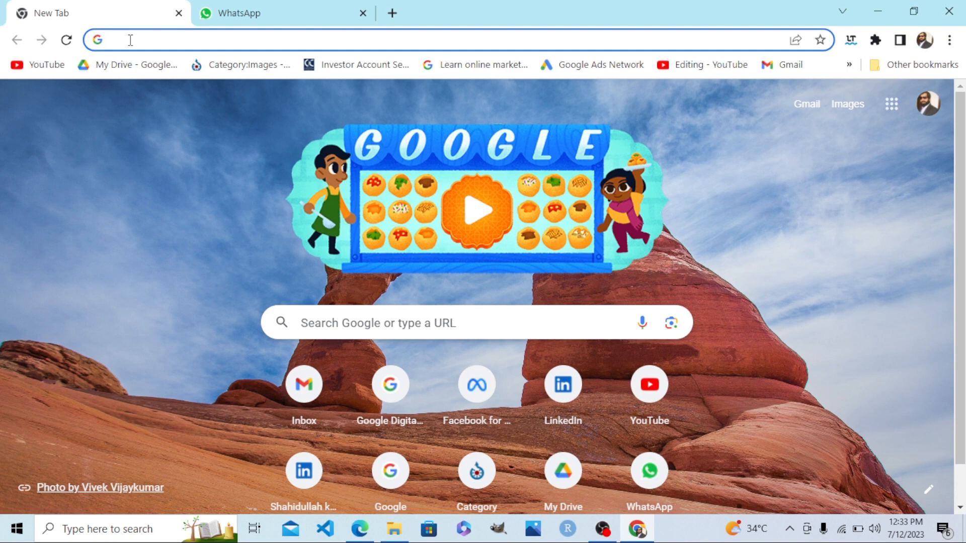
Search Google for 'sheet.google.doc' from the Chrome address bar.
type("sheet.google.doc")
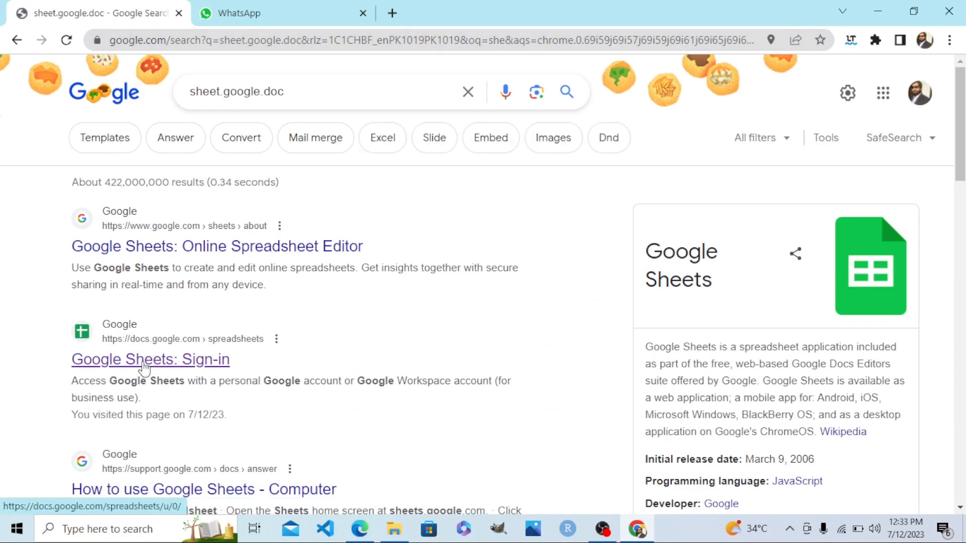
Go to Google Sheets via the sign-in result and create a Blank spreadsheet.
left_click(151, 359)
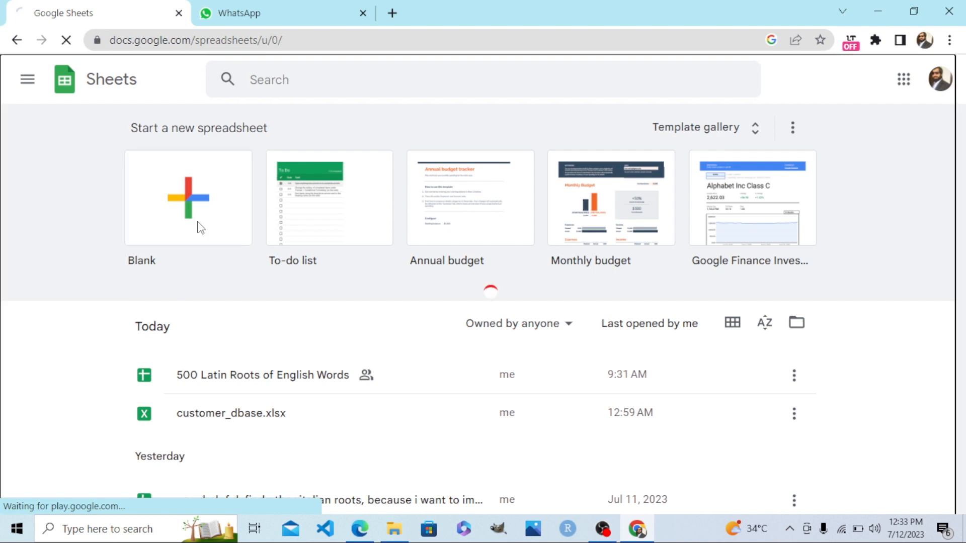
left_click(187, 198)
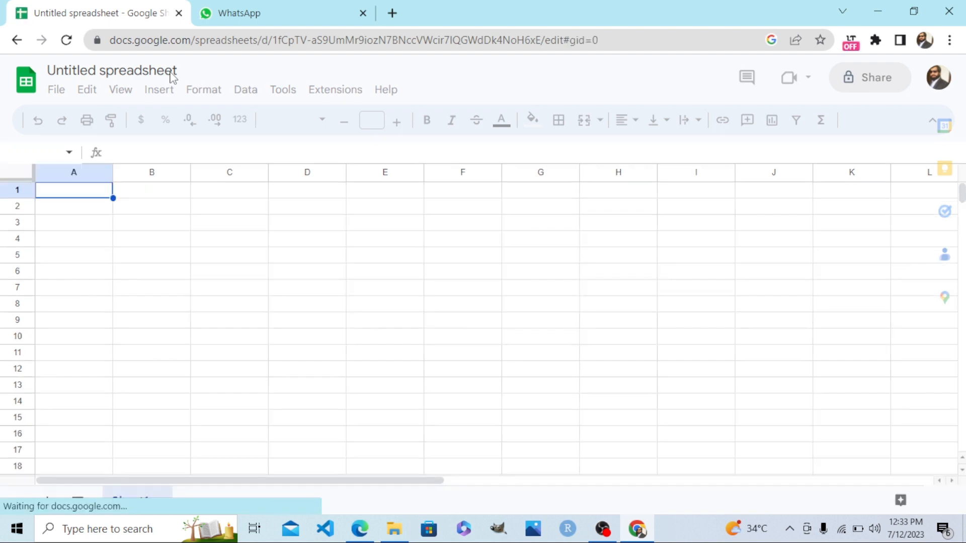
Rename 'Untitled spreadsheet' to 'Personal Dictionary'.
left_click(113, 70)
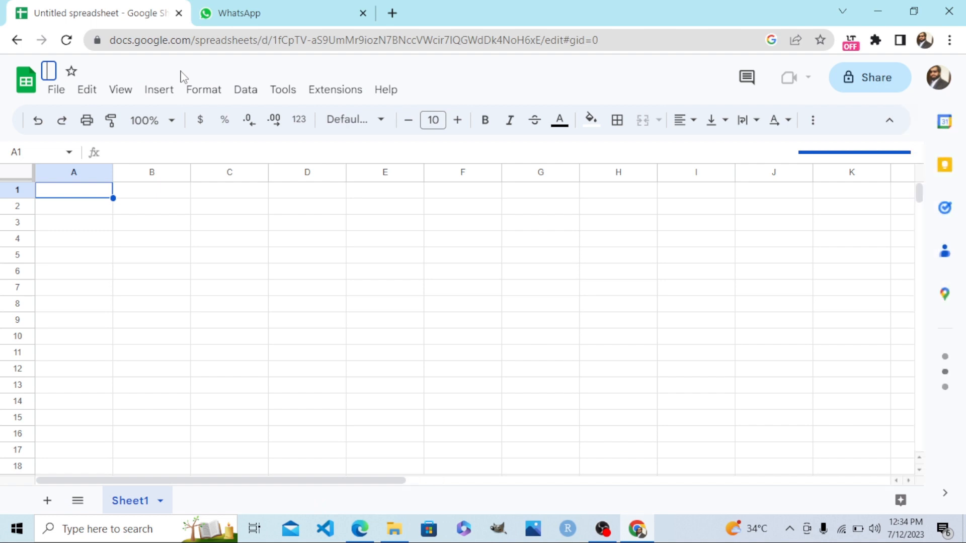
type("Personal Dict")
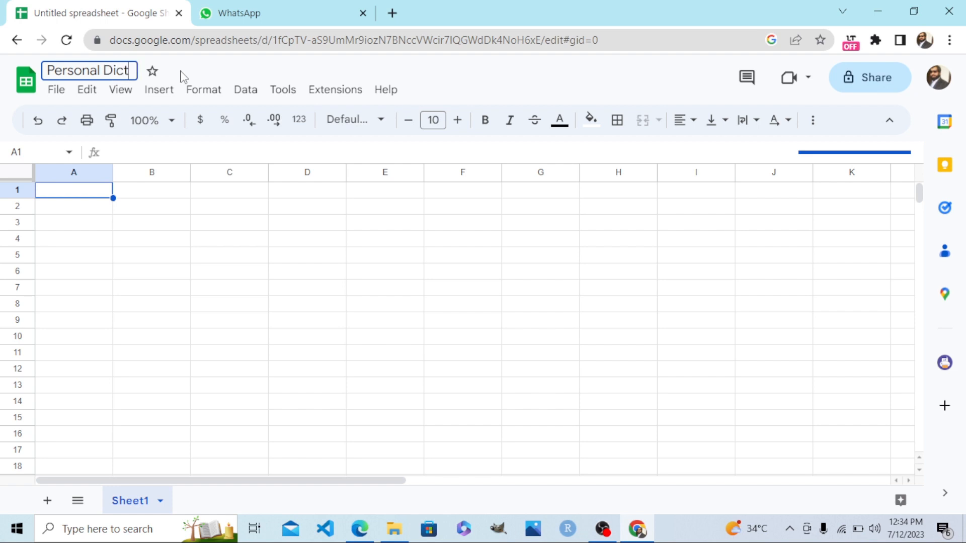
type("ionary")
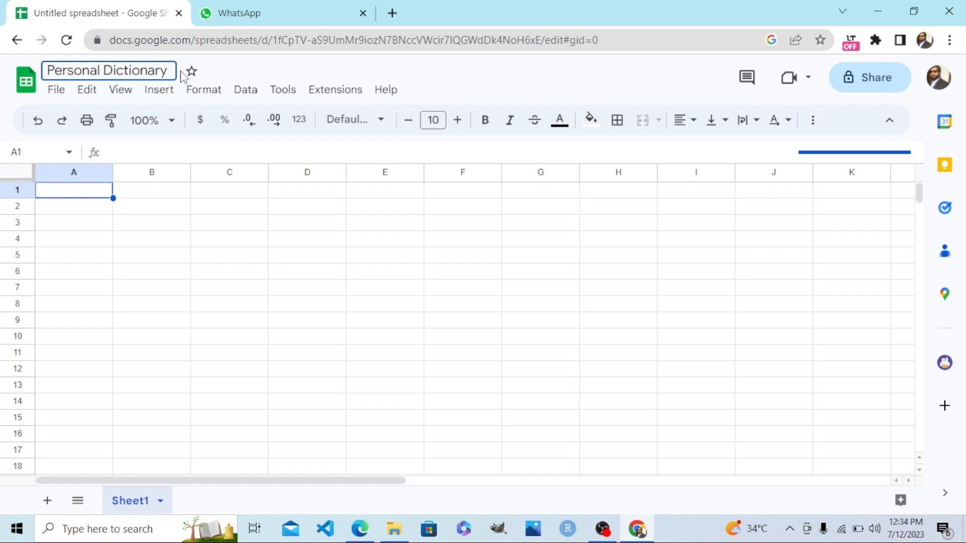
left_click(108, 71)
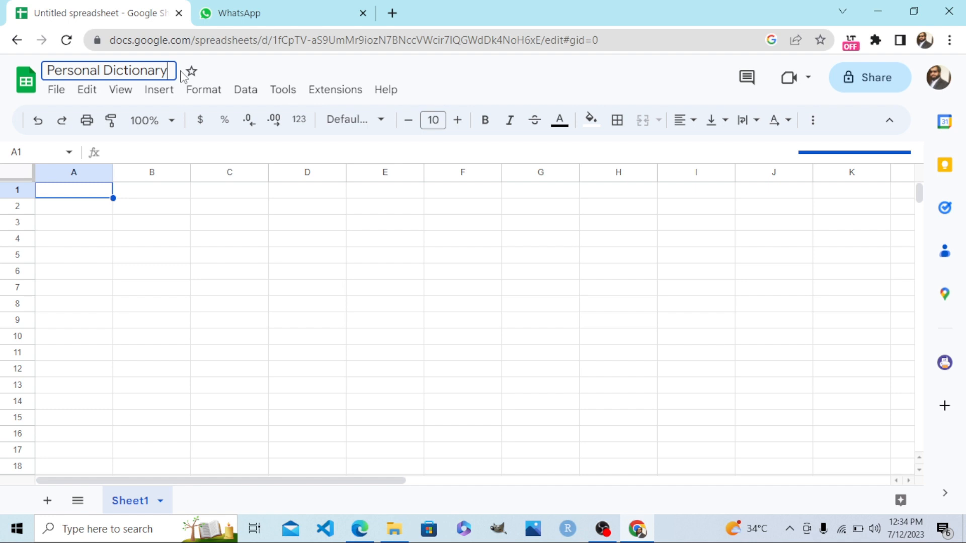
mouse_move(80, 198)
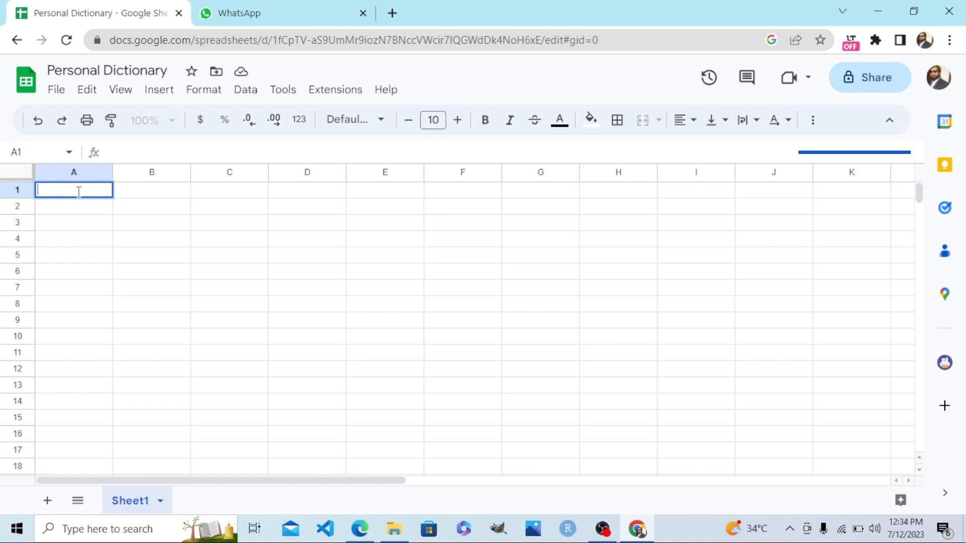
Enter the headers 'Word' in A1 and 'Type' in B1.
type("w")
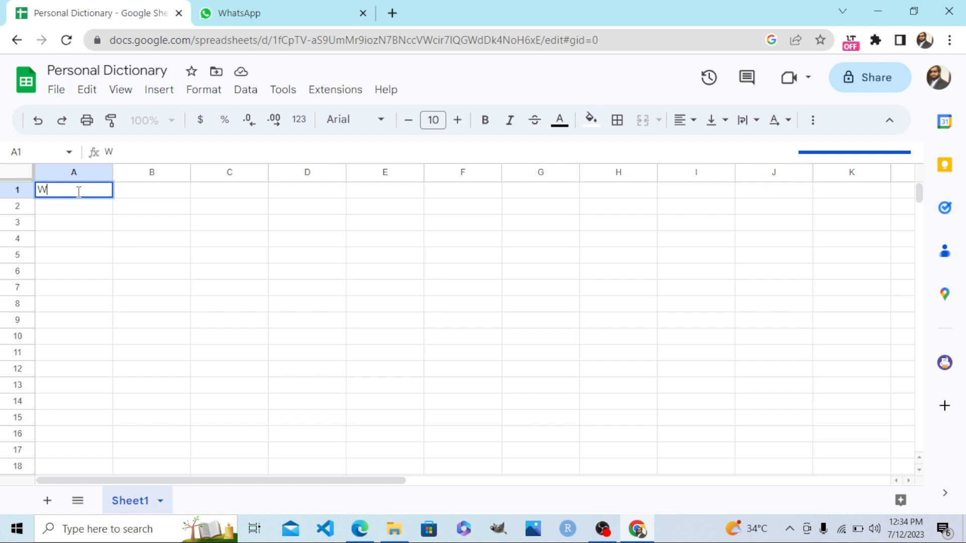
type("or")
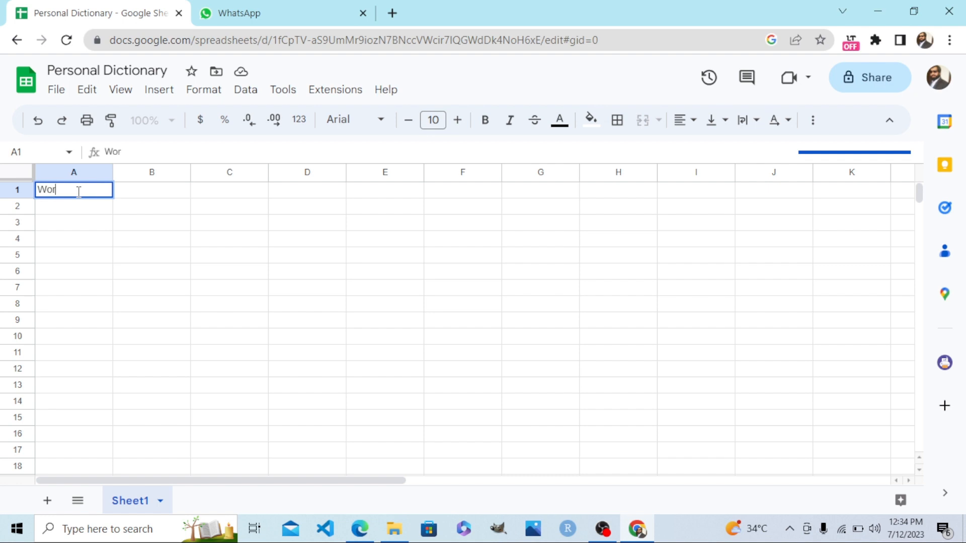
type("d")
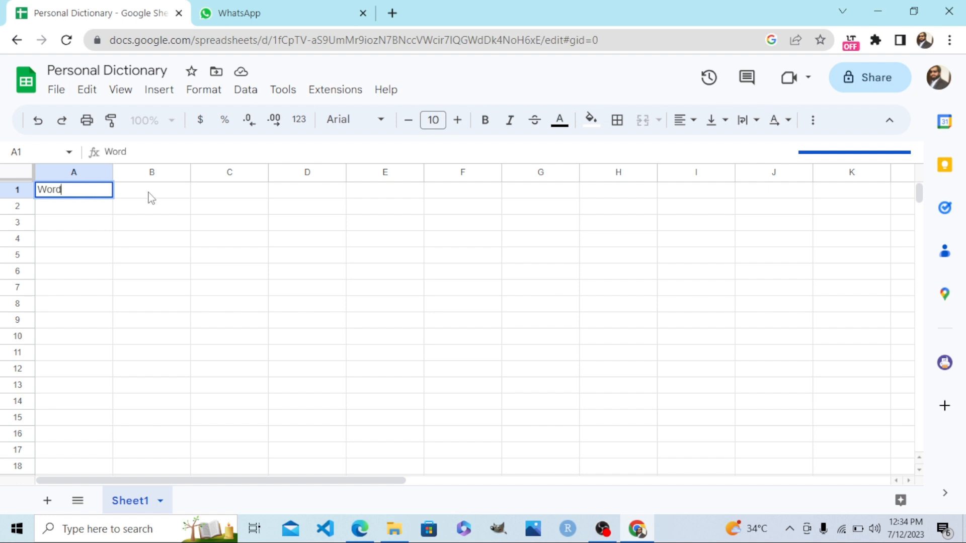
left_click(152, 189)
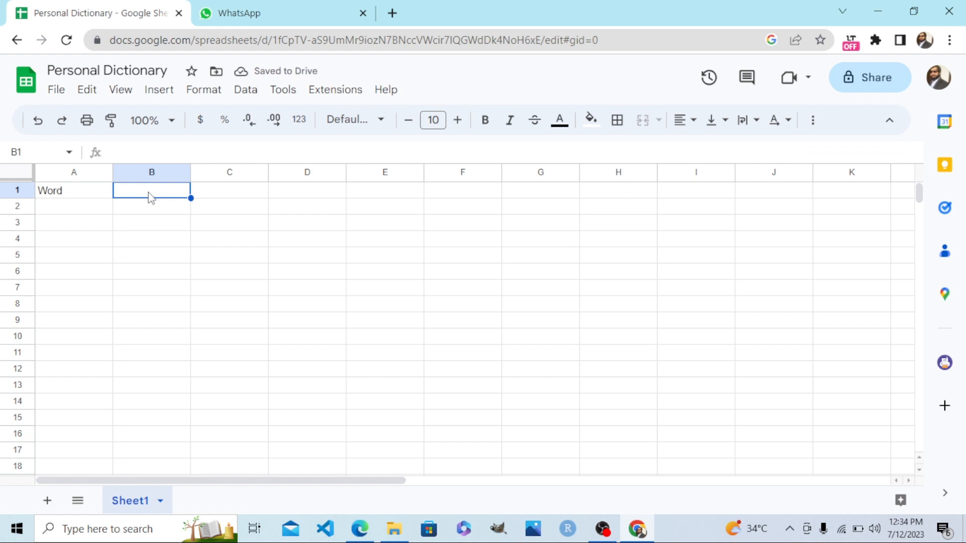
type("Ty")
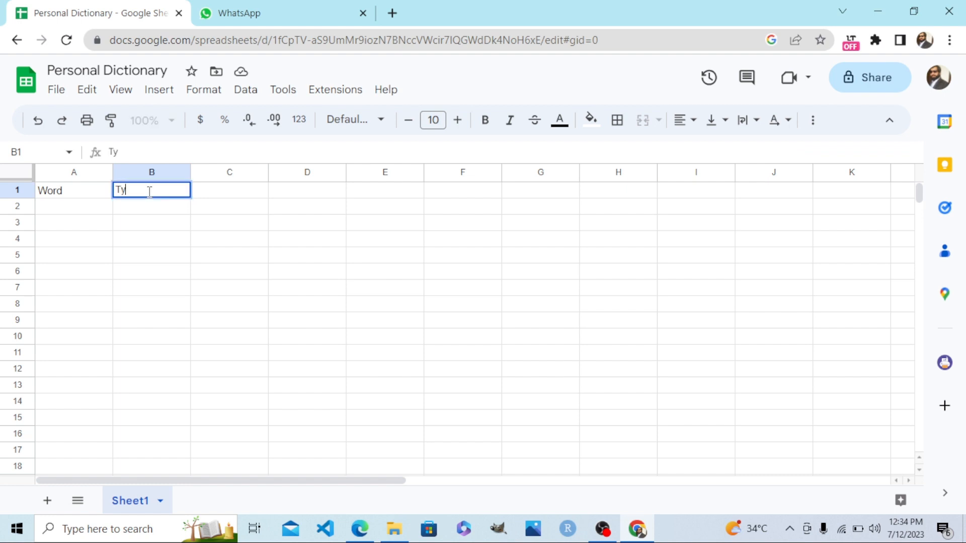
type("pe")
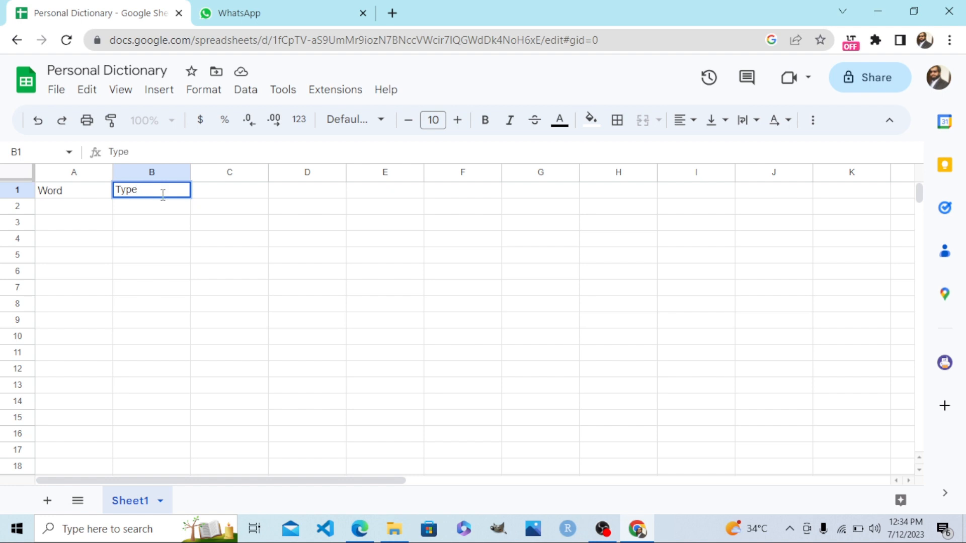
left_click(230, 190)
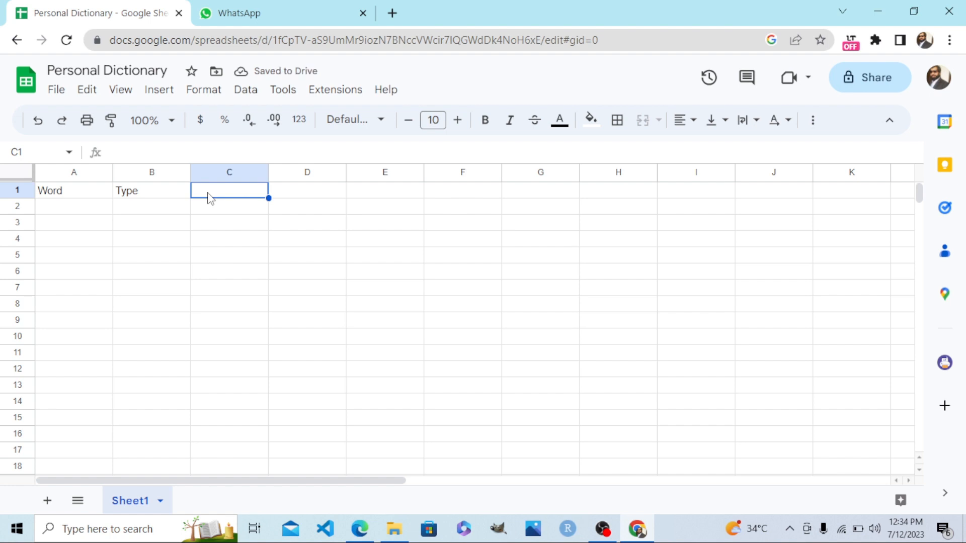
Enter the headers 'Meaning' in C1 and 'Sentence' in D1.
type("M")
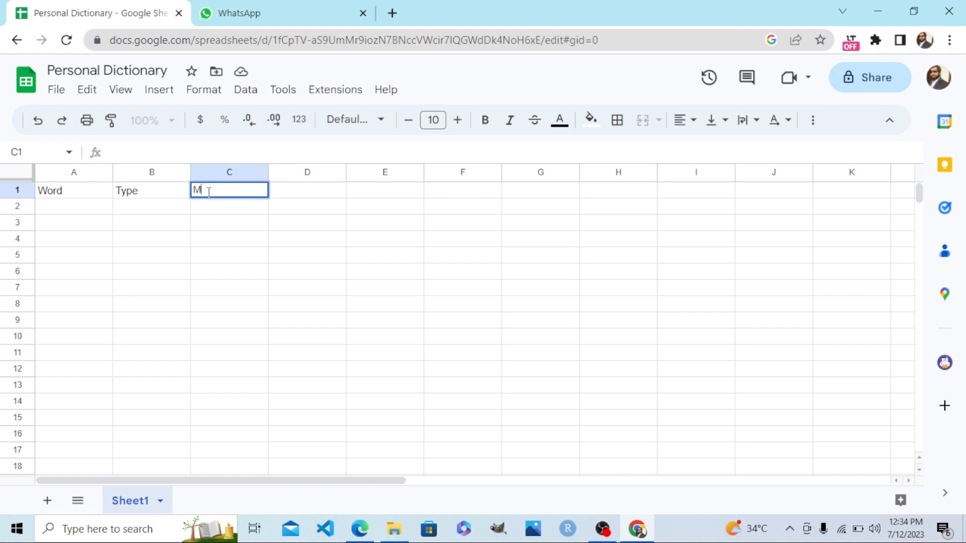
type("eanin")
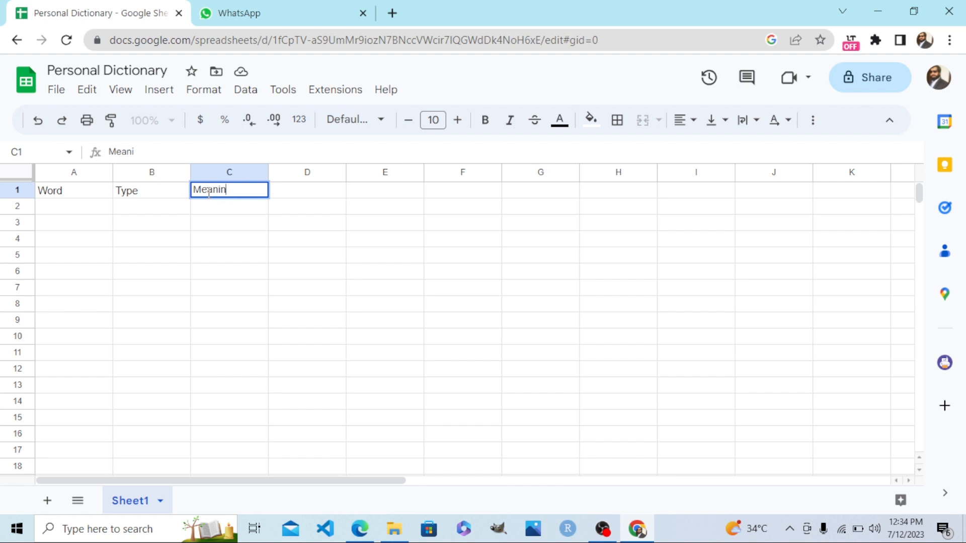
type("ng")
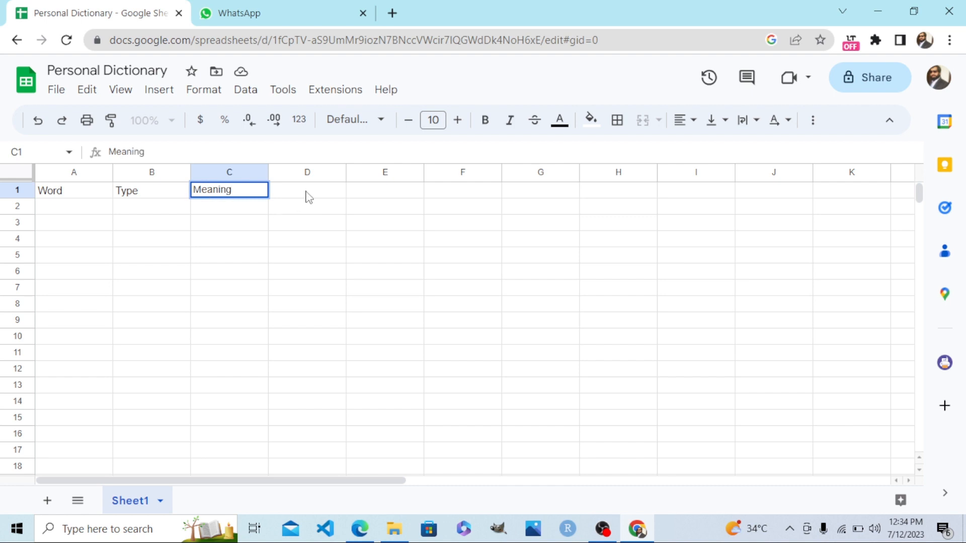
left_click(307, 190)
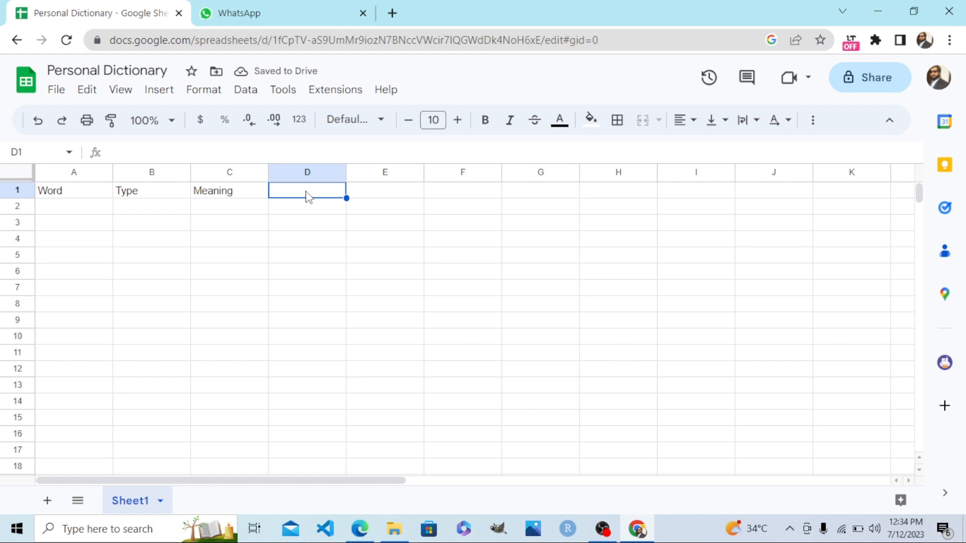
type("SE")
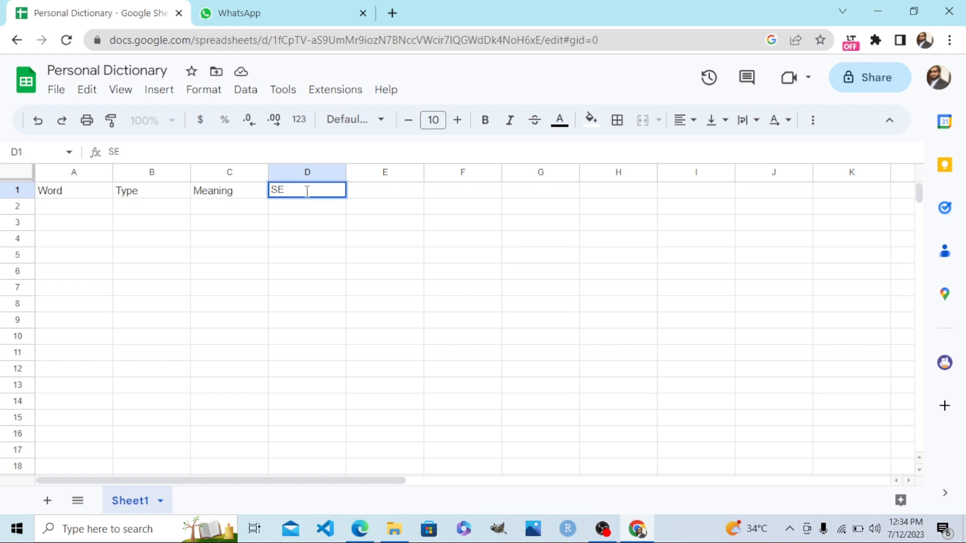
type("Senten")
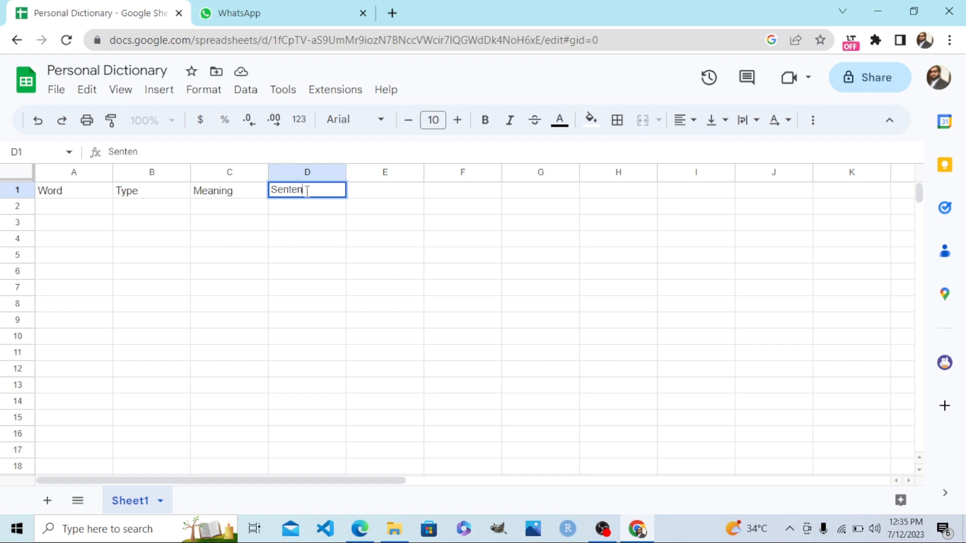
type("ce")
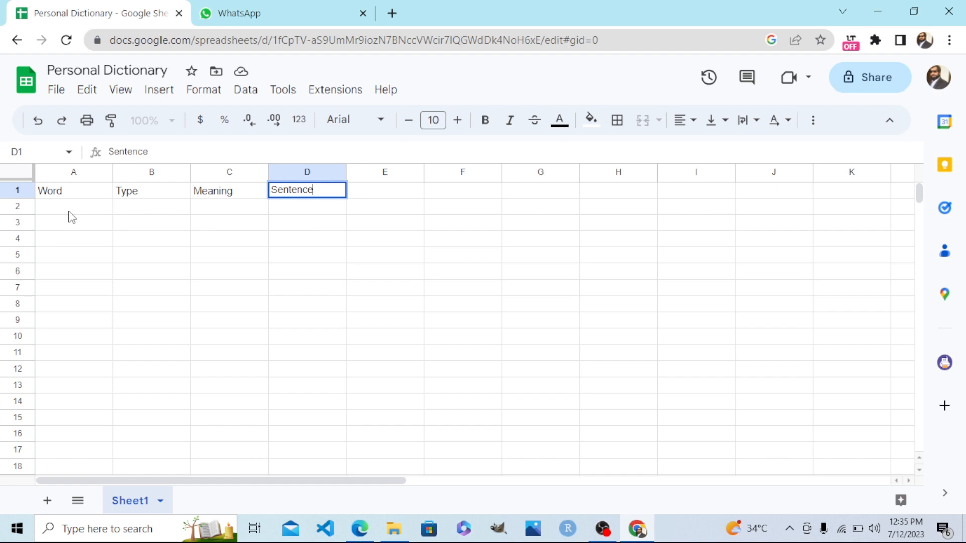
left_click(73, 205)
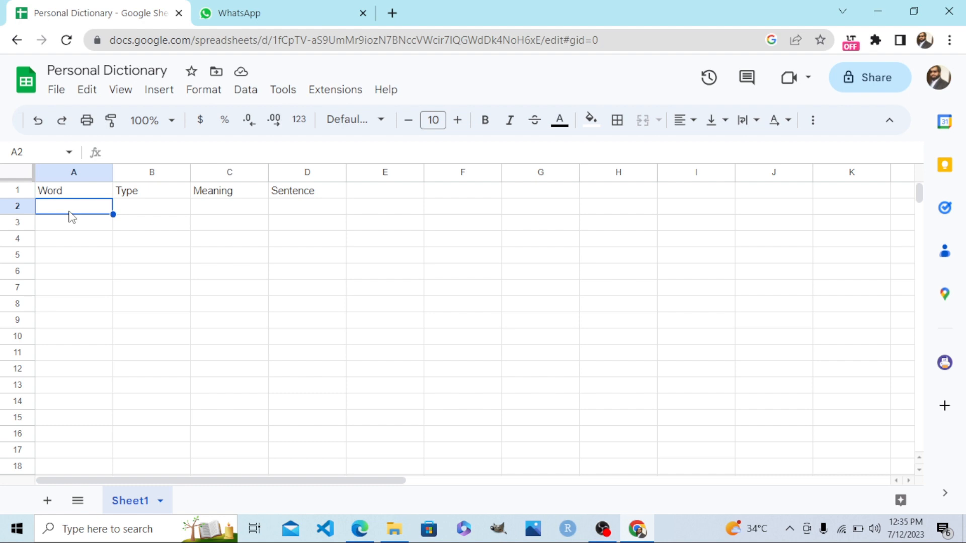
mouse_move(335, 92)
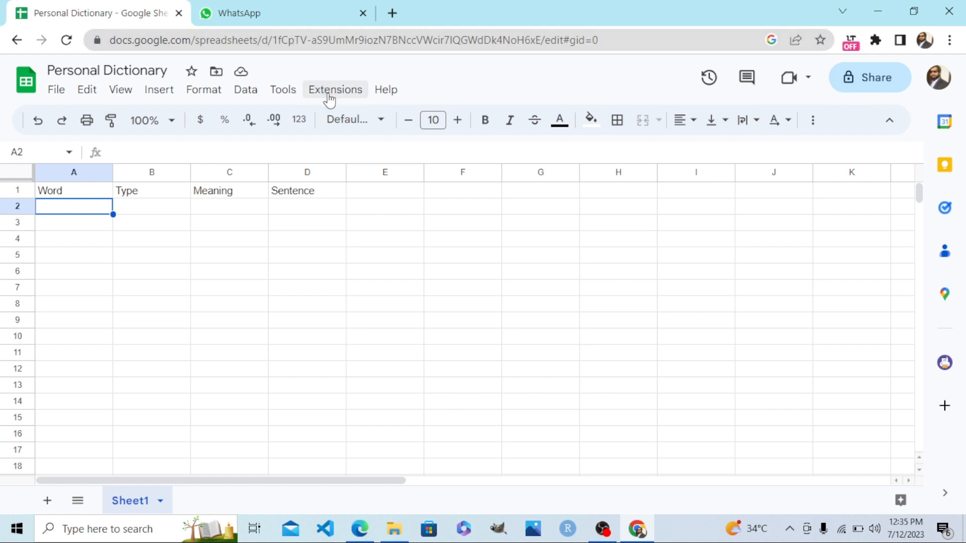
mouse_move(328, 102)
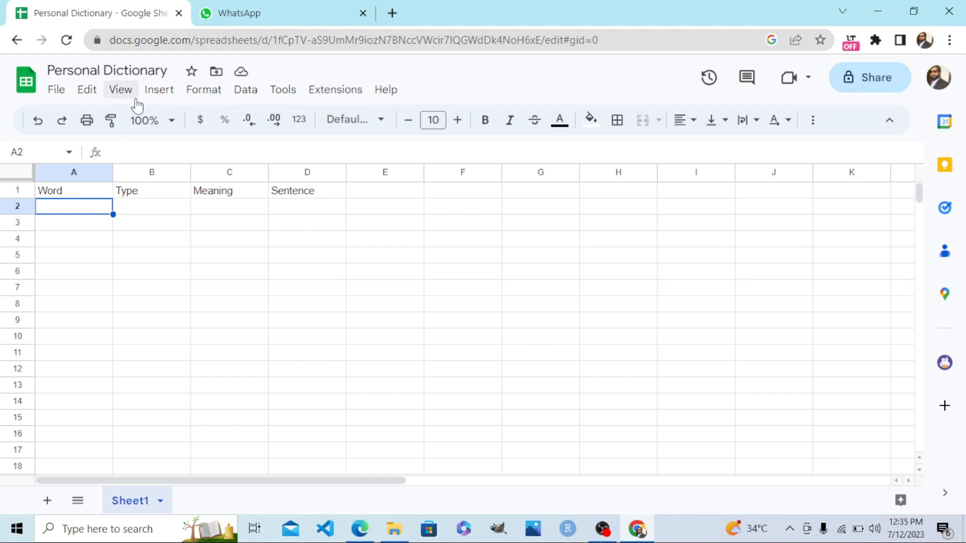
mouse_move(335, 90)
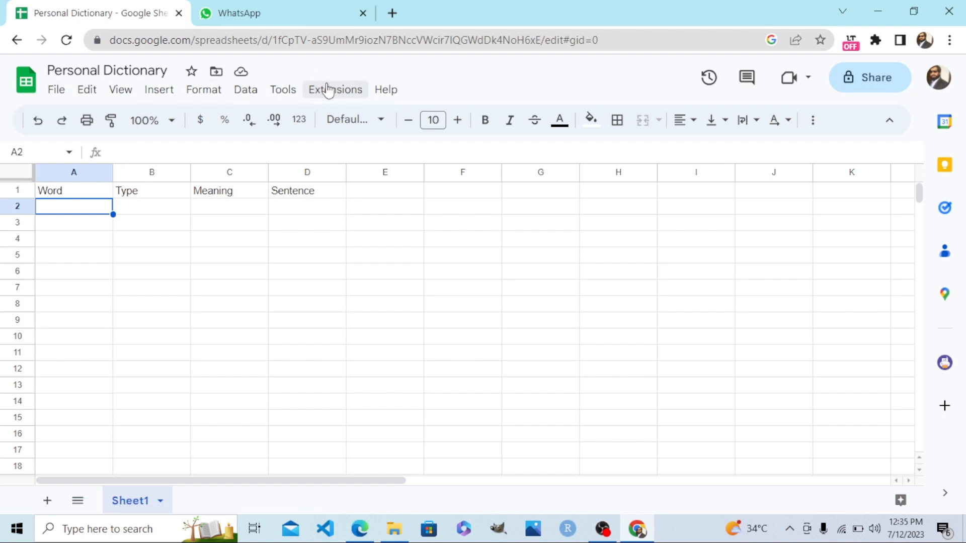
mouse_move(342, 94)
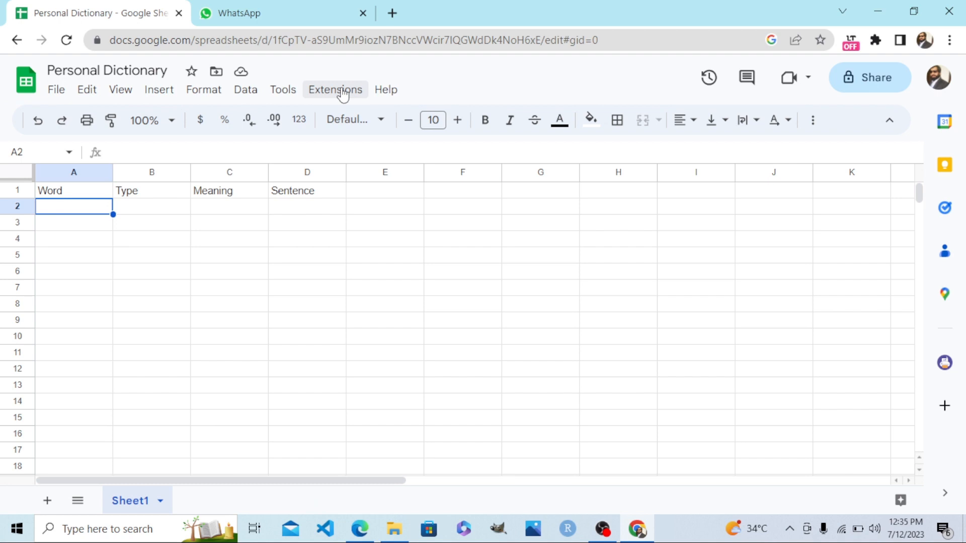
Launch Extensions > AppSheet > Create an app from the spreadsheet.
left_click(335, 90)
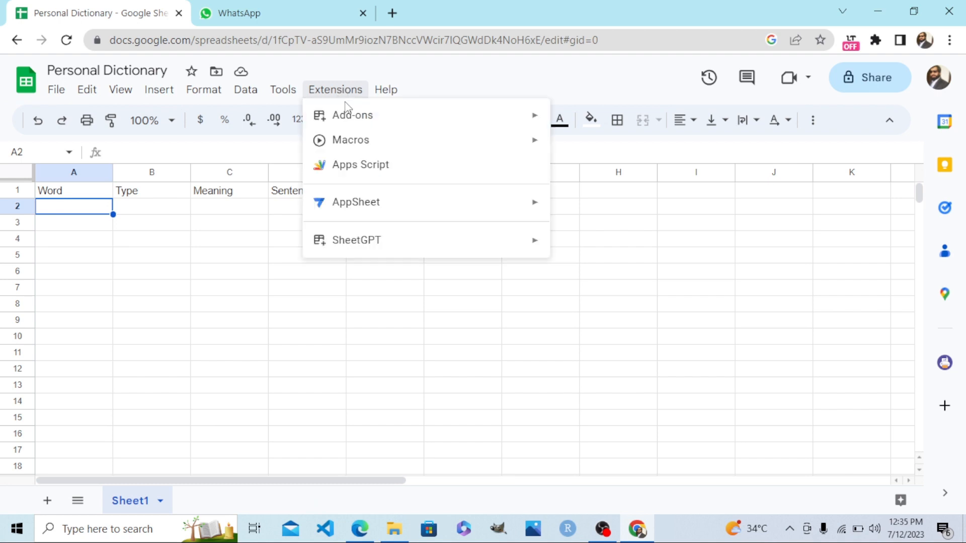
mouse_move(355, 202)
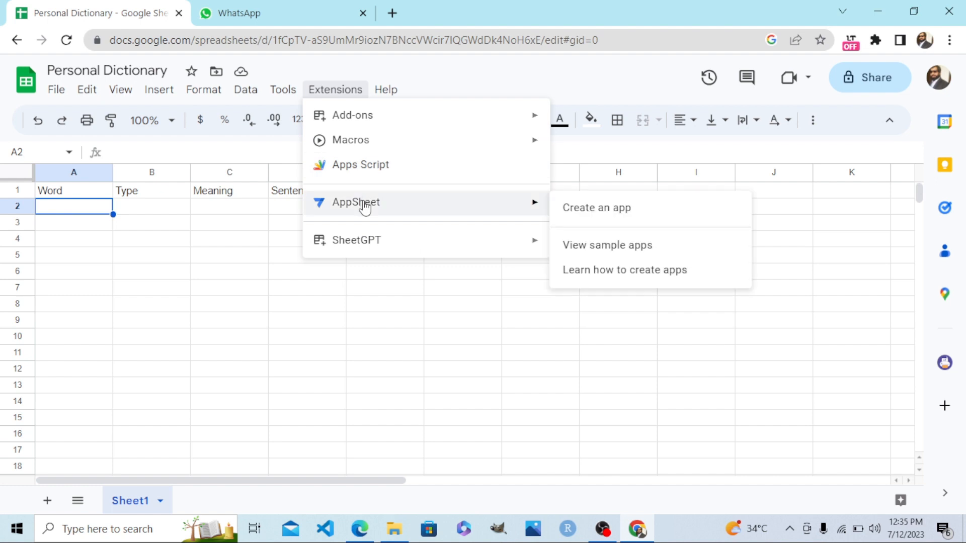
mouse_move(595, 208)
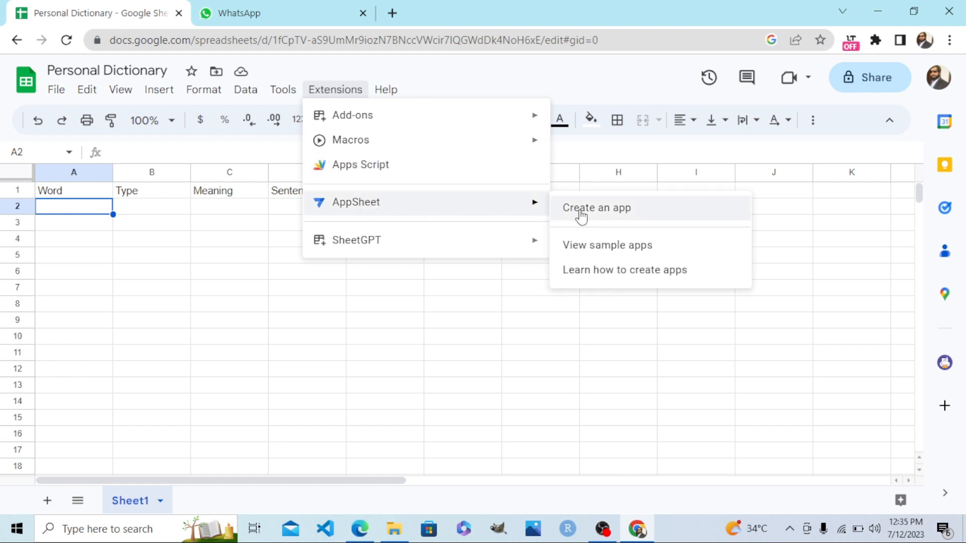
left_click(596, 207)
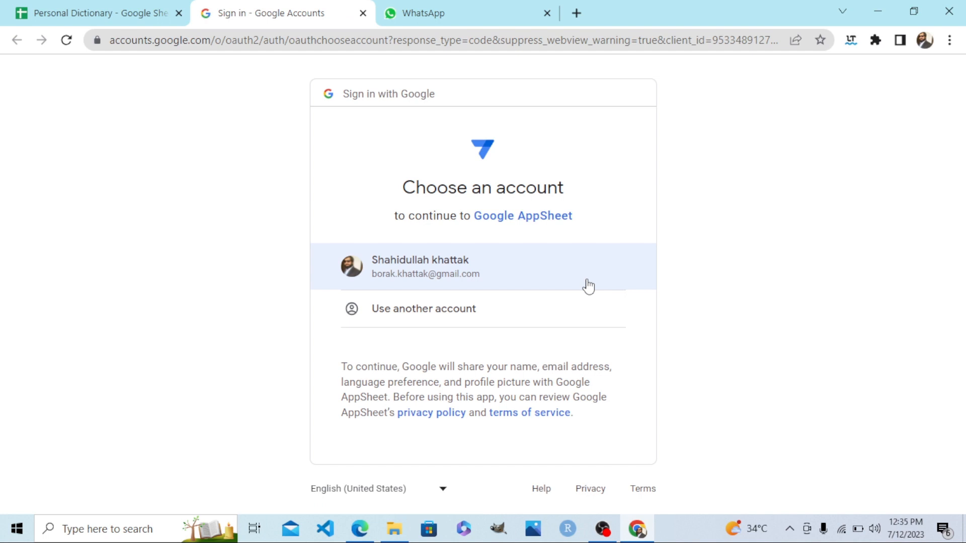
mouse_move(542, 271)
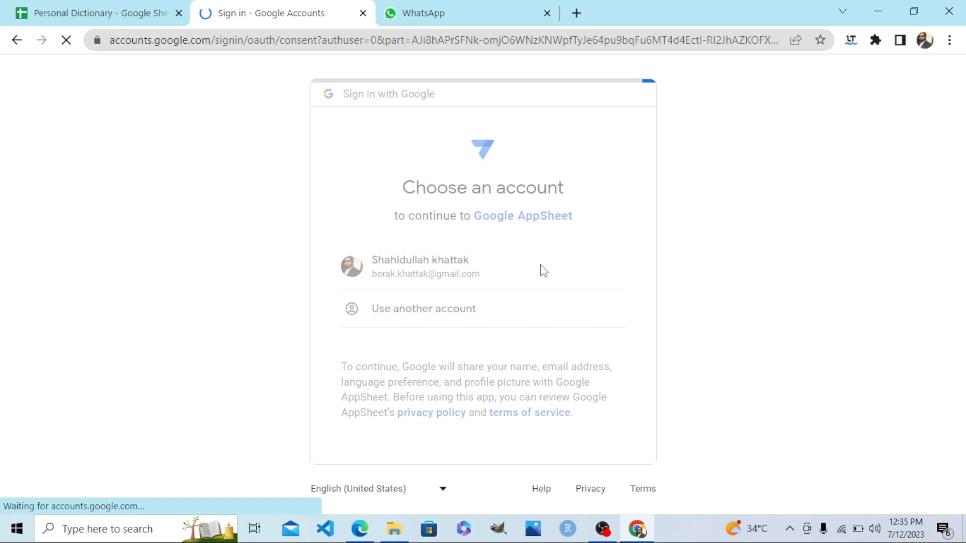
Continue with the existing Google account and allow AppSheet access to Drive and Sheets.
left_click(420, 267)
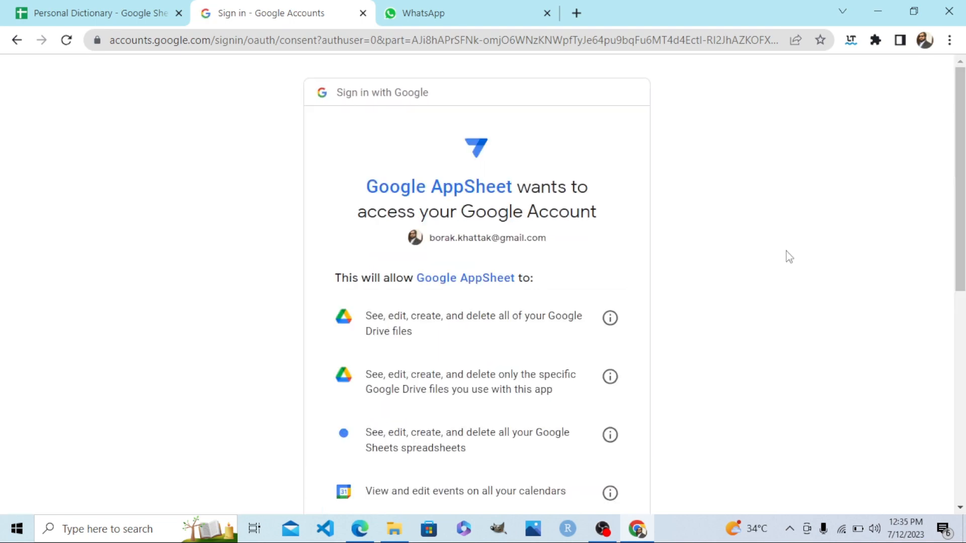
scroll("down", 3)
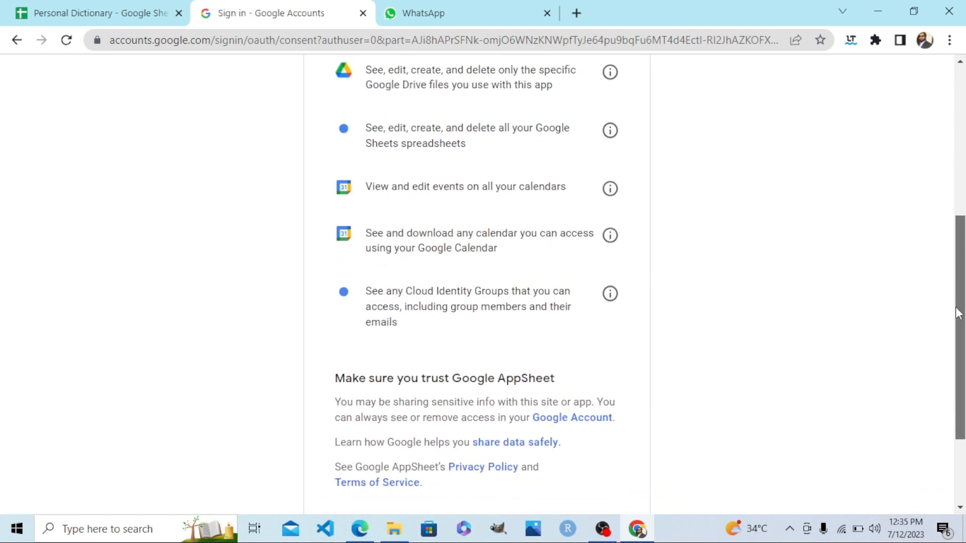
scroll("down", 3)
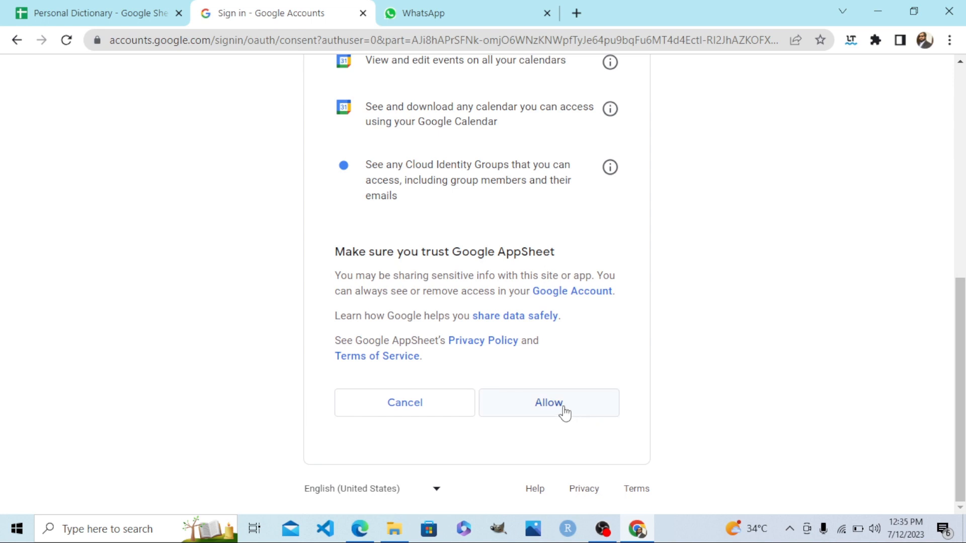
left_click(547, 403)
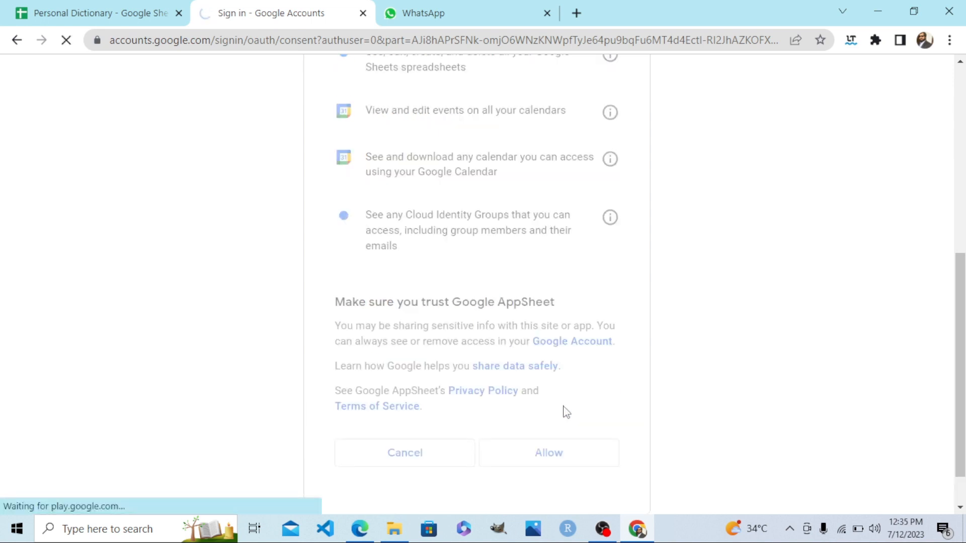
left_click(547, 453)
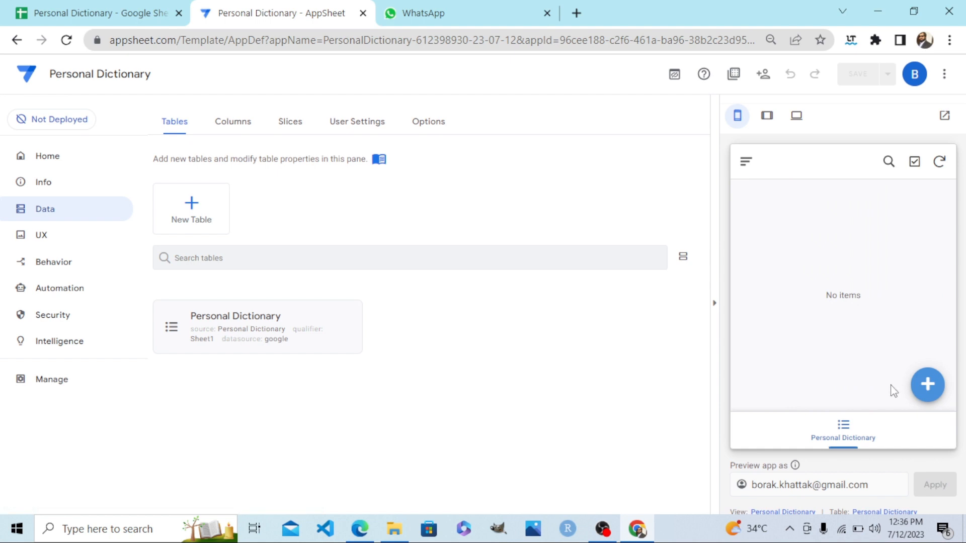
mouse_move(887, 360)
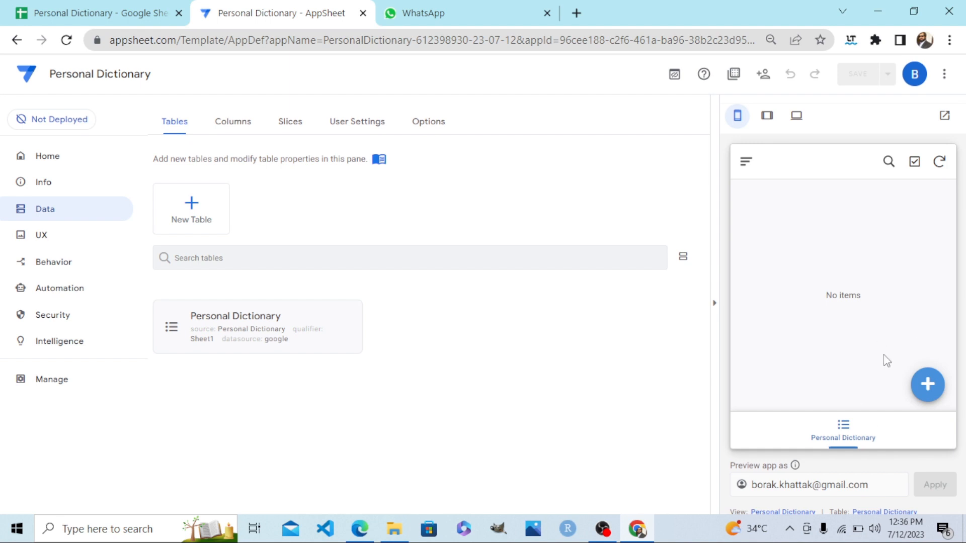
mouse_move(897, 252)
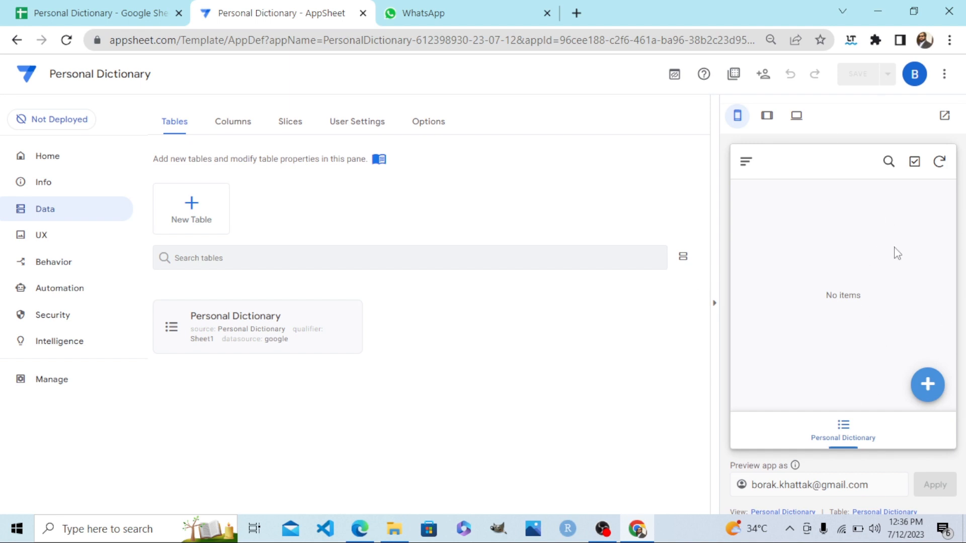
mouse_move(767, 115)
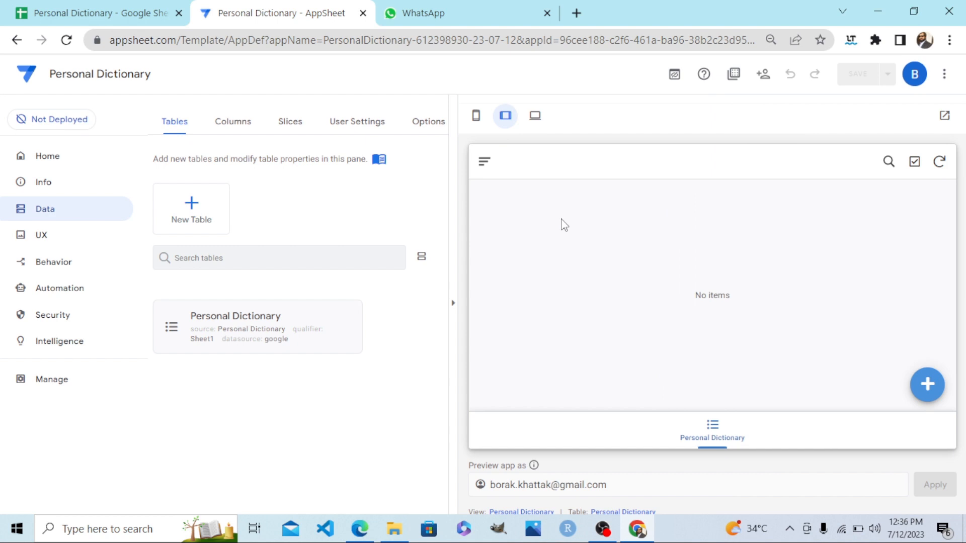
mouse_move(725, 382)
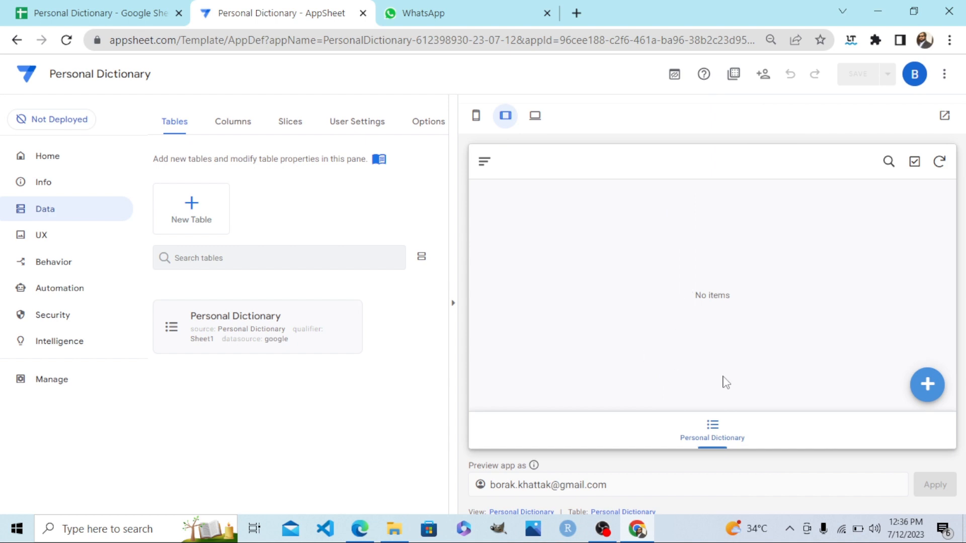
mouse_move(870, 397)
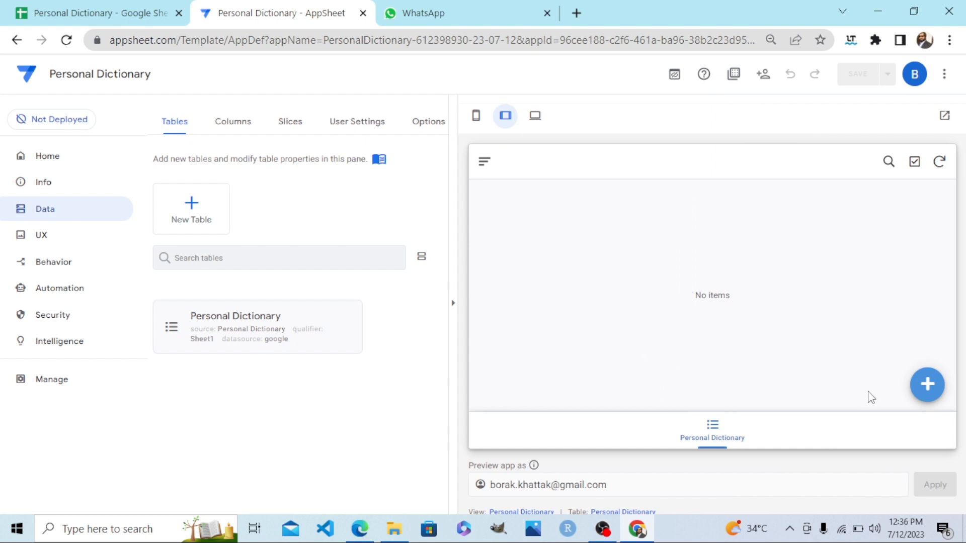
mouse_move(927, 384)
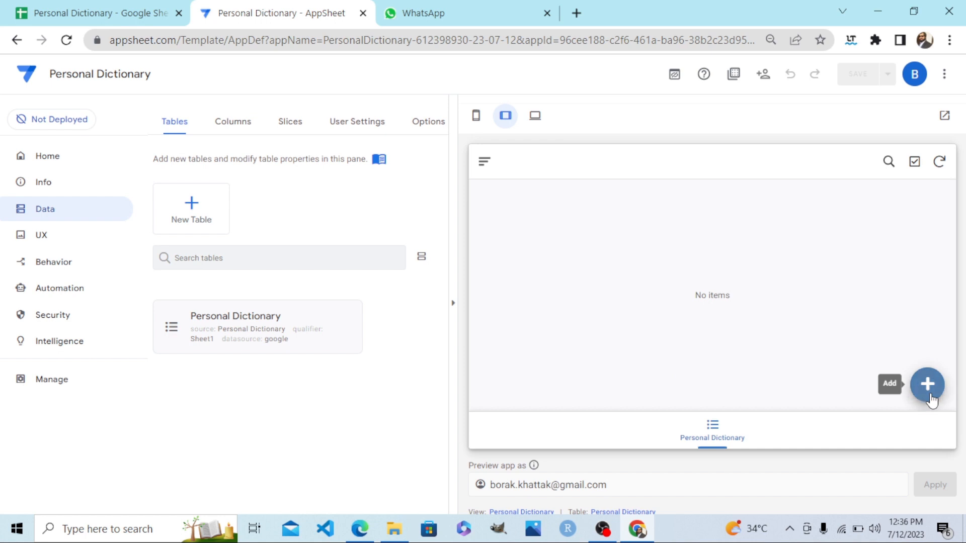
Start a new preview entry with word 'Intuitive' and type 'Adjective'.
left_click(927, 384)
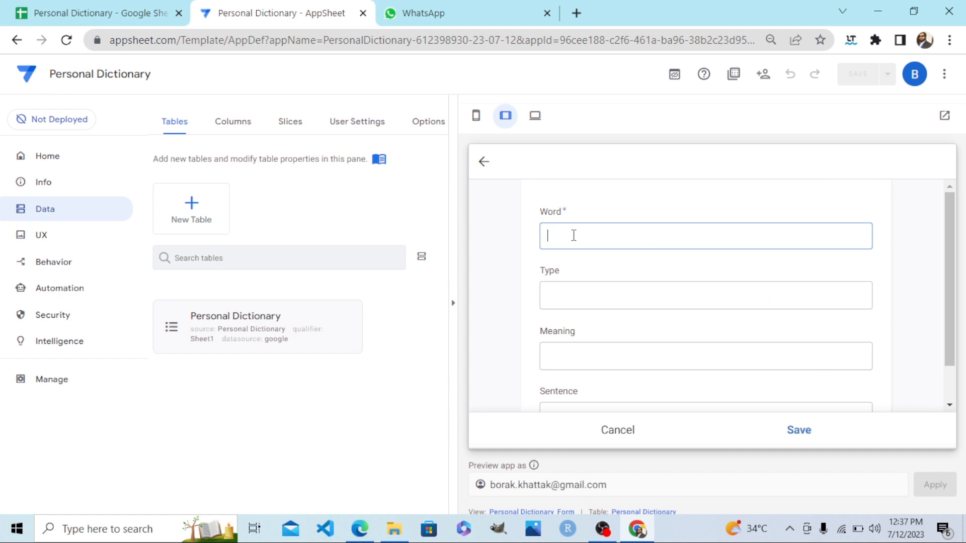
type("Intuitive")
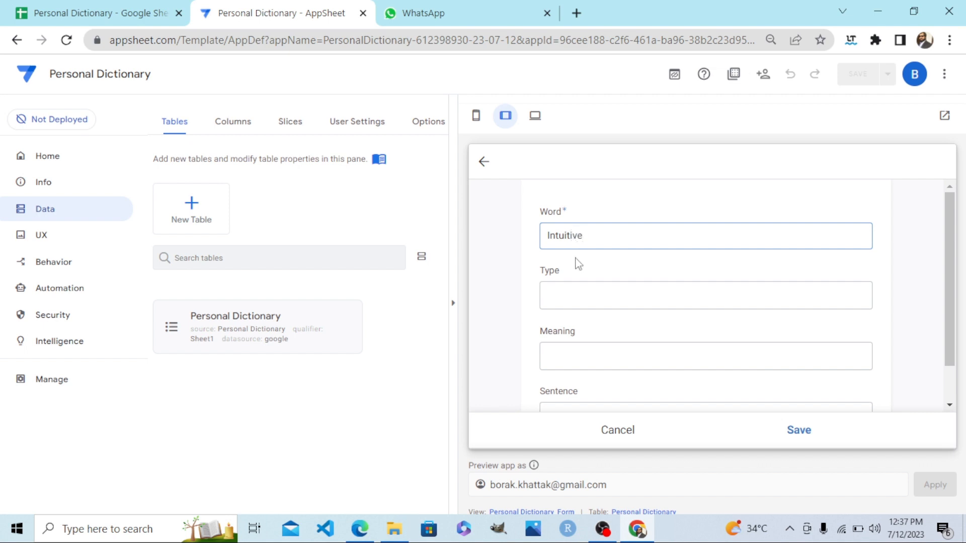
left_click(705, 296)
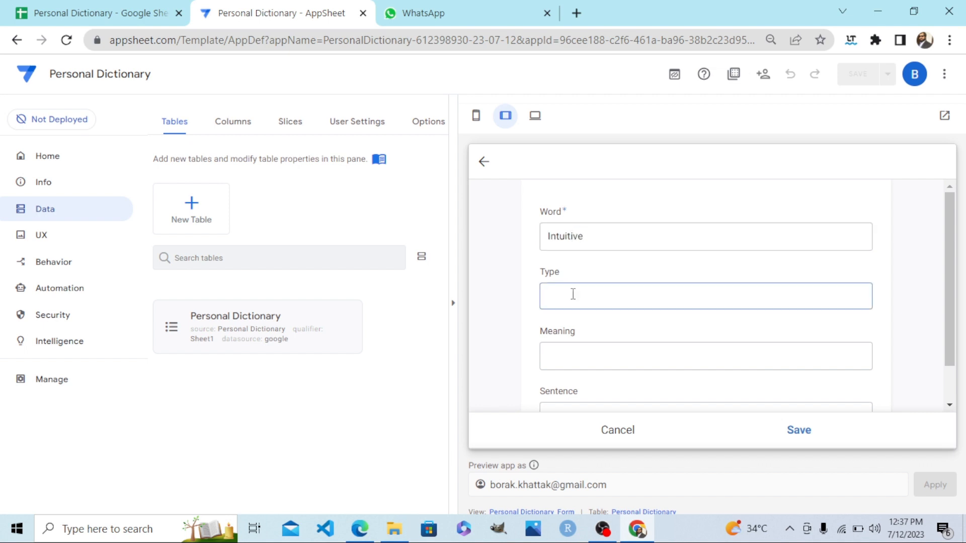
type("Ad")
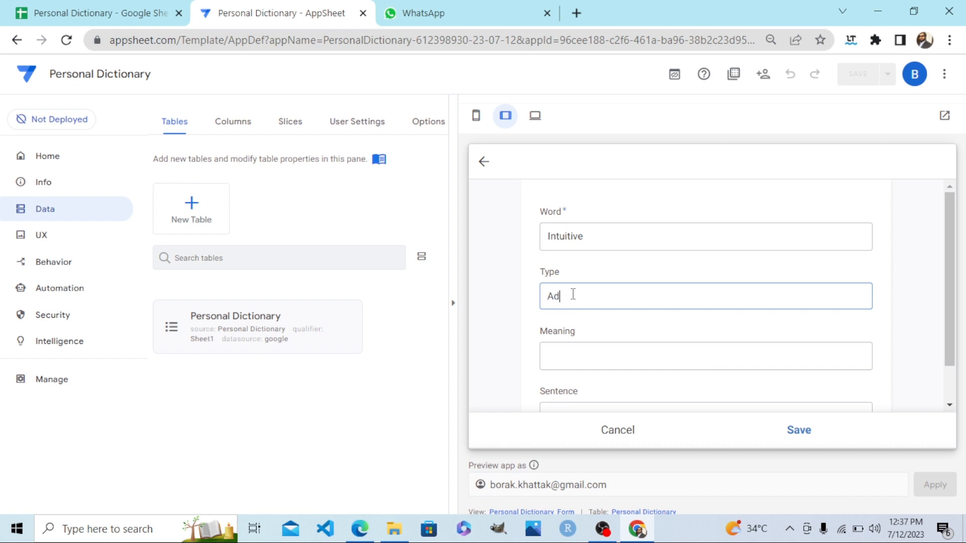
type("jective")
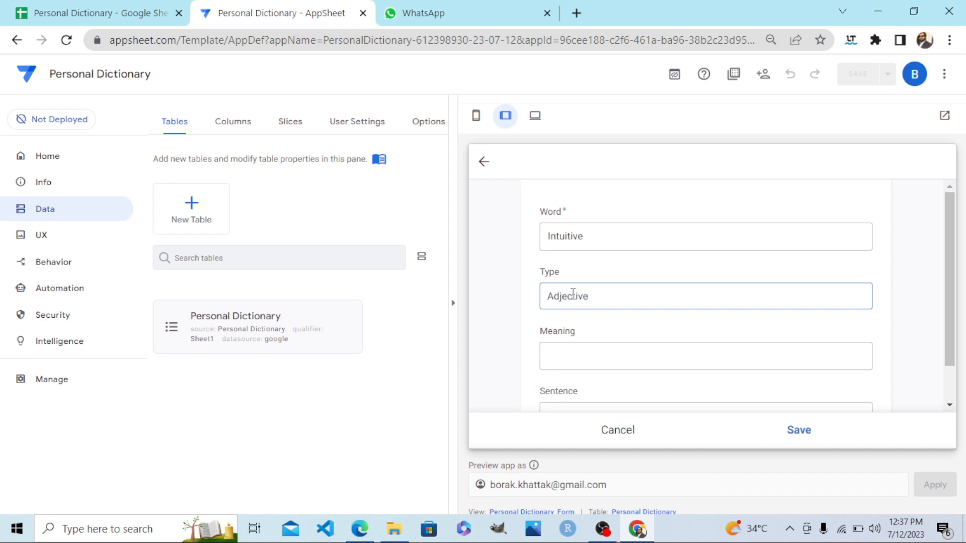
Add meaning 'Easy to use' and sentence 'This app is very intuitive', then save.
left_click(705, 356)
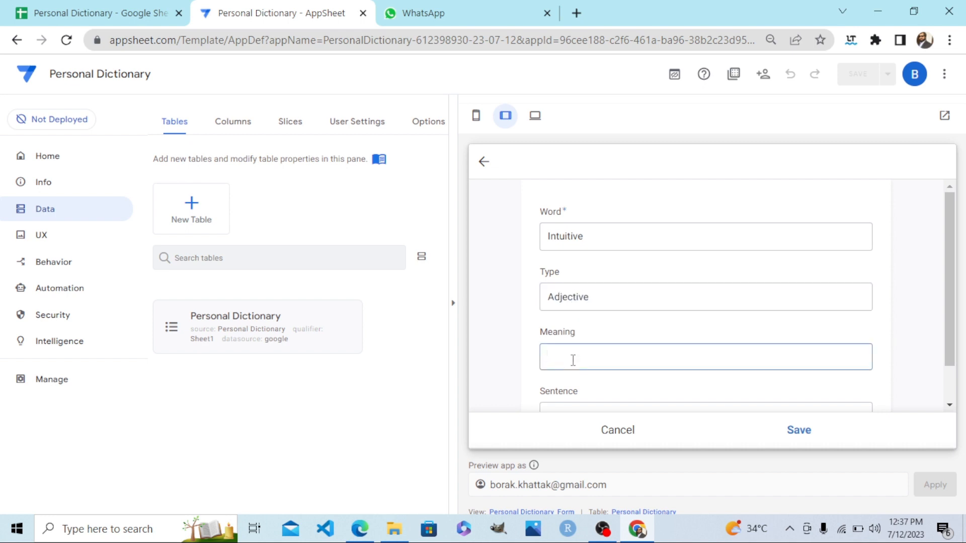
type("Easy")
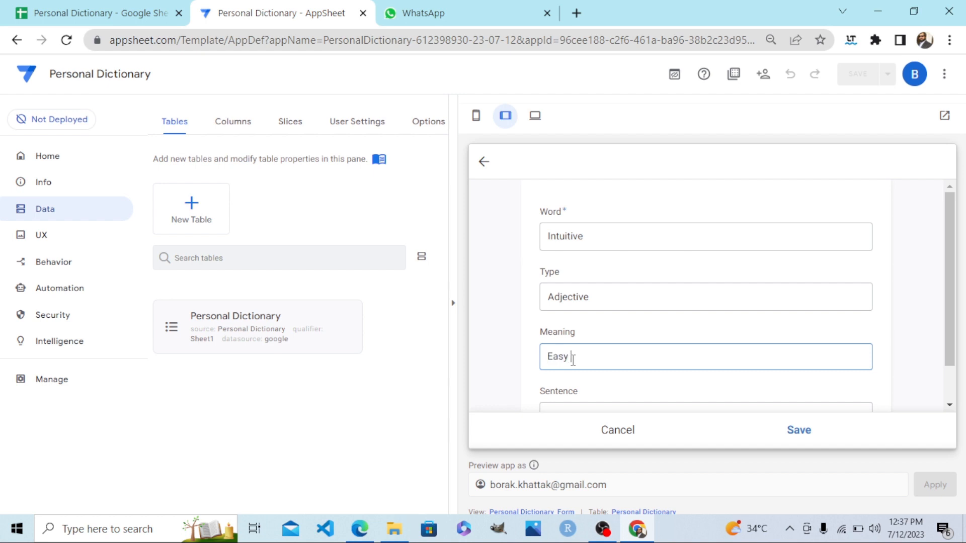
type("to")
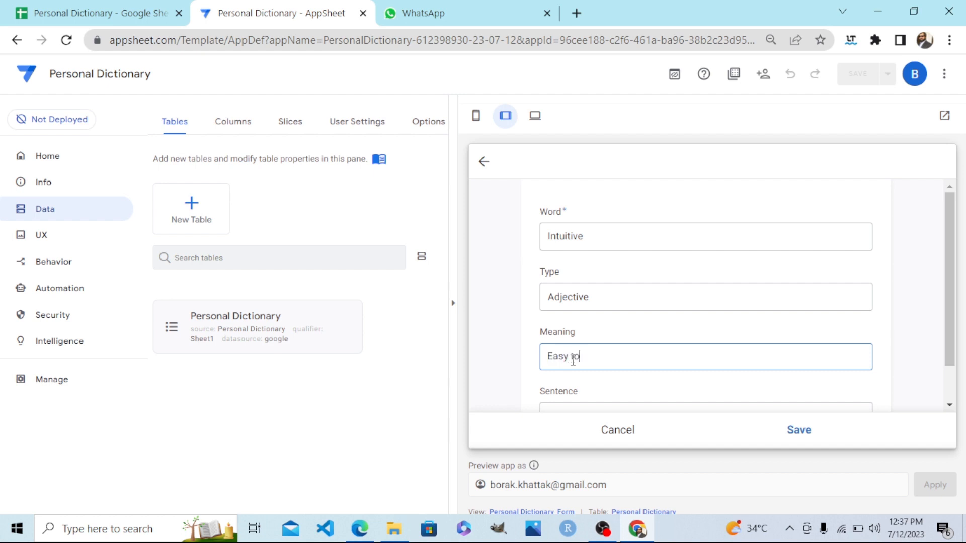
type("use")
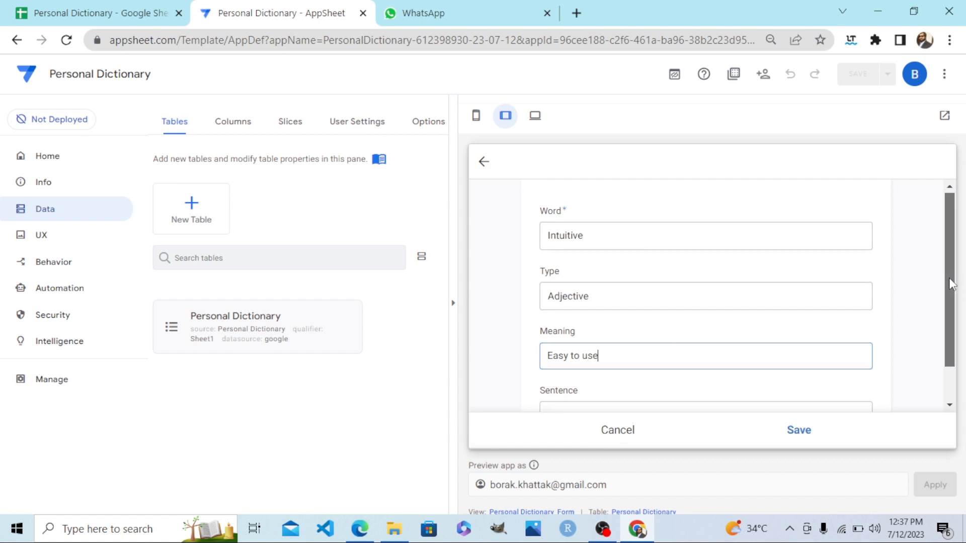
scroll("down", 3)
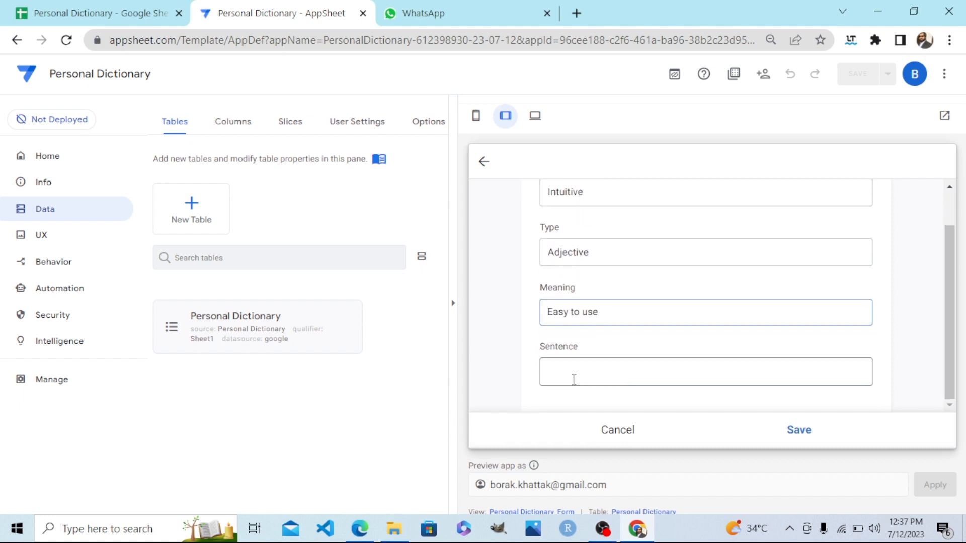
type("This app is very")
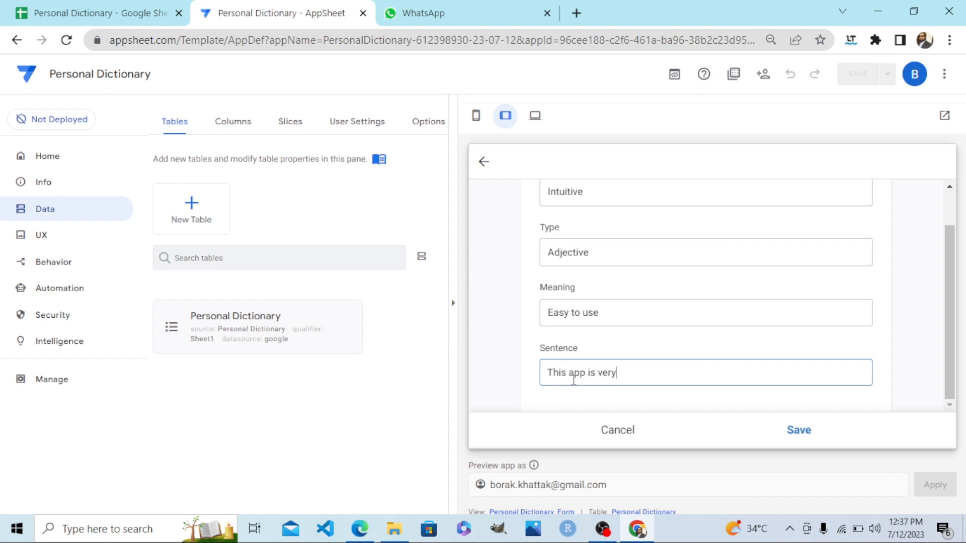
type("intuit")
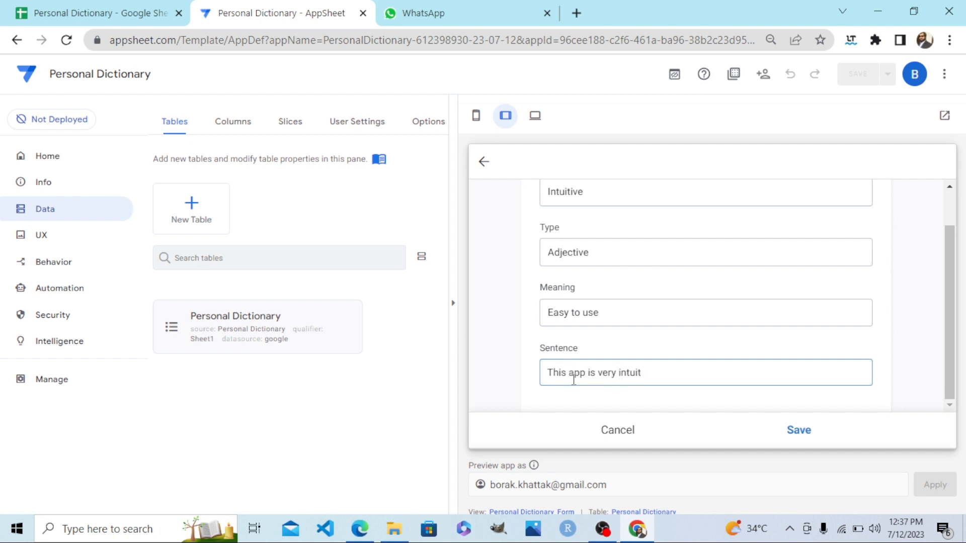
type("ive")
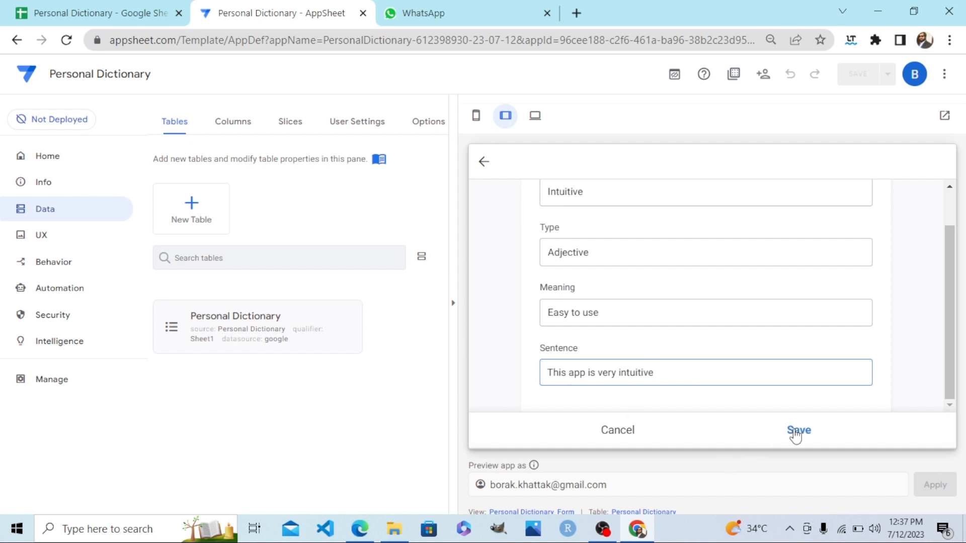
left_click(704, 372)
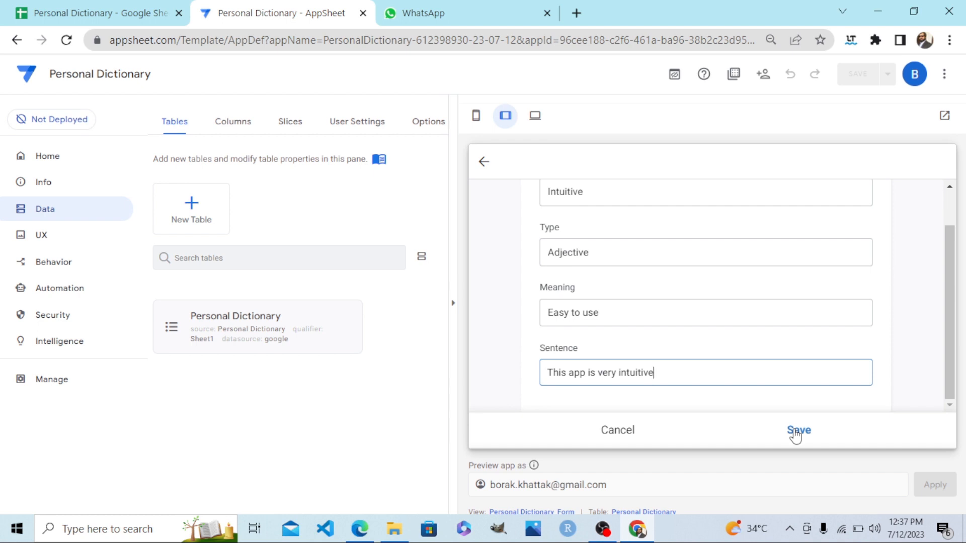
left_click(798, 430)
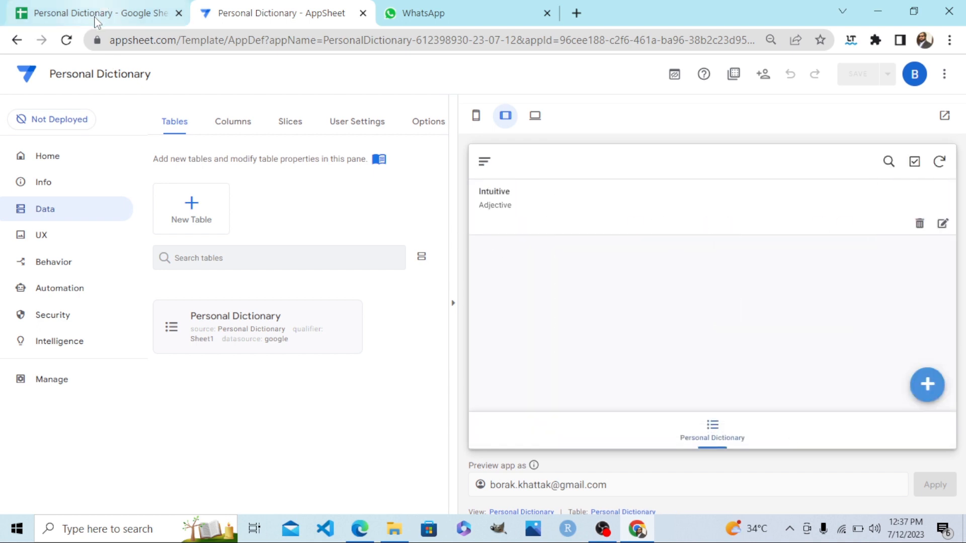
Check that sheet row 2 holds the Intuitive entry, then return to the app editor.
left_click(92, 13)
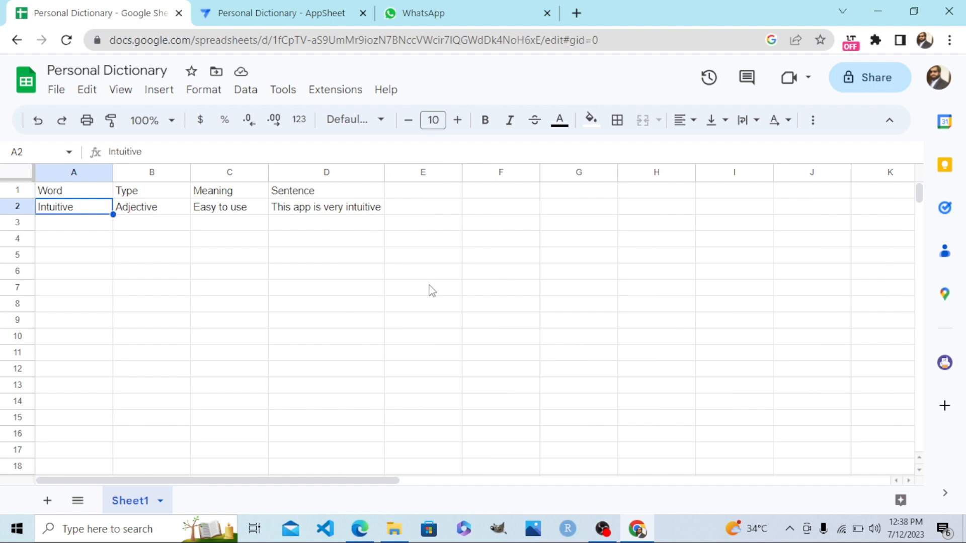
left_click(280, 13)
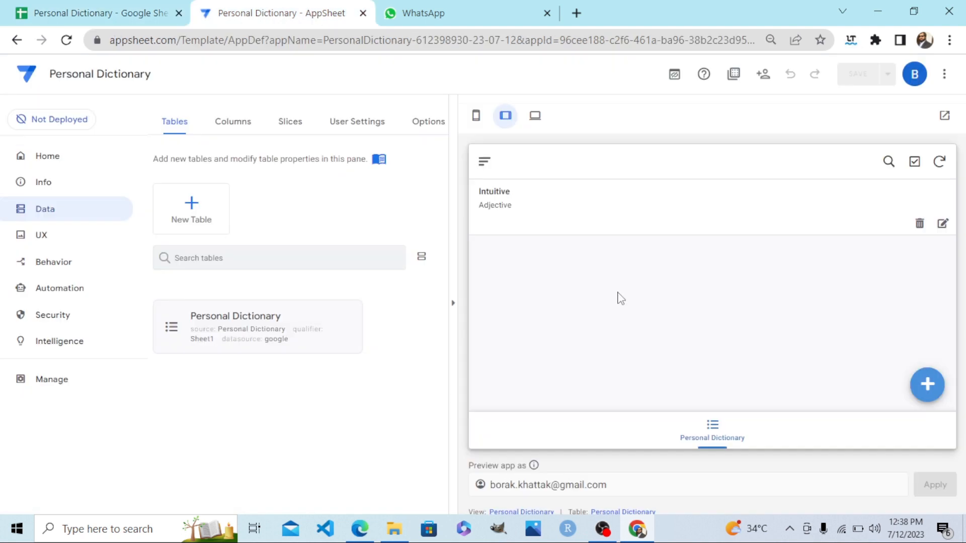
mouse_move(344, 139)
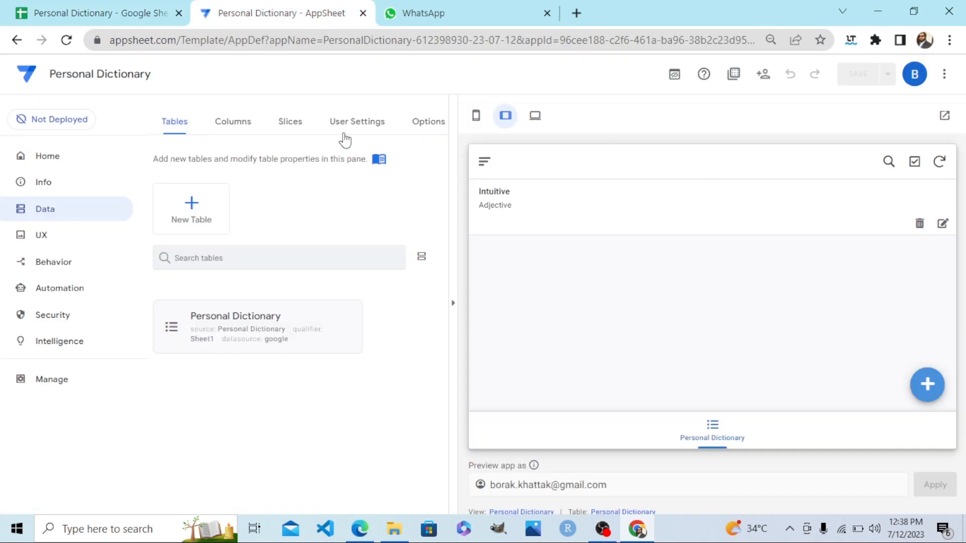
left_click(95, 13)
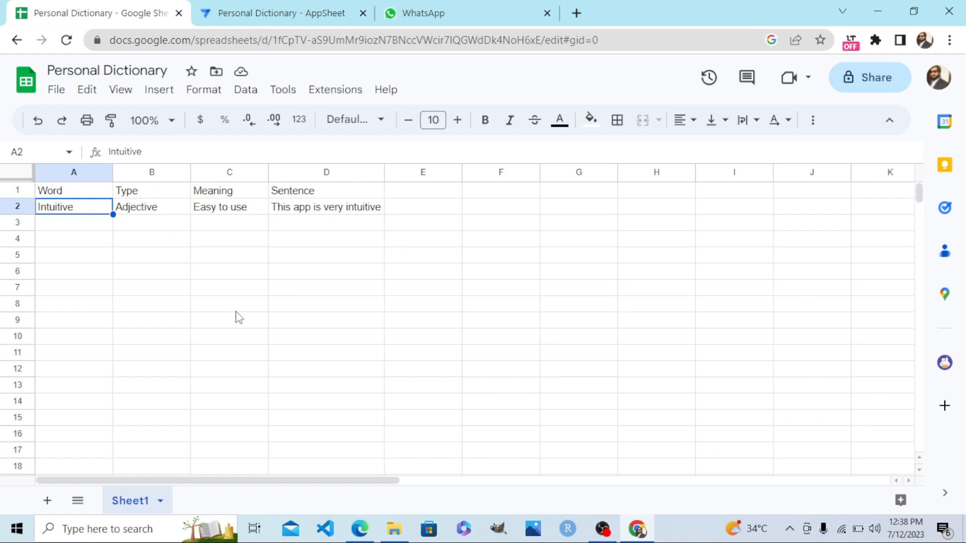
left_click(281, 12)
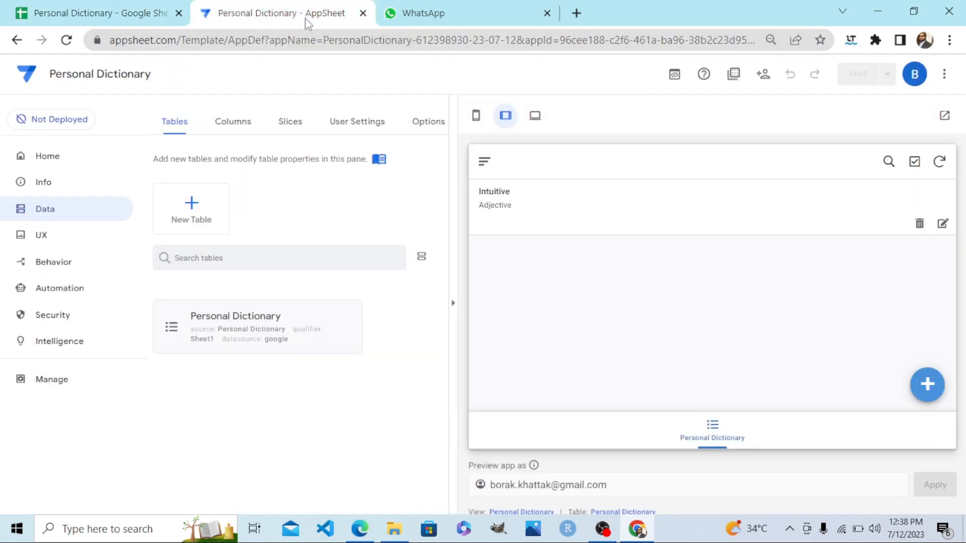
mouse_move(510, 149)
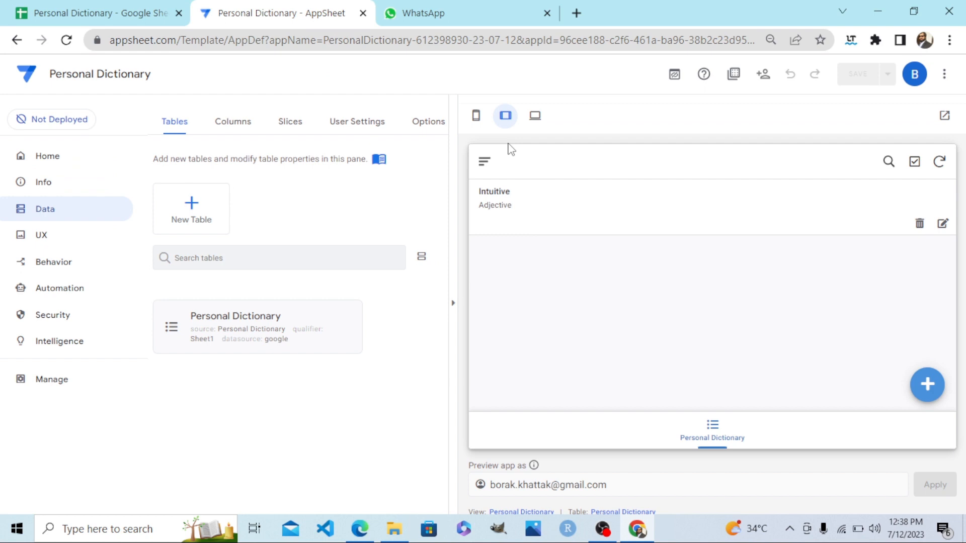
mouse_move(475, 115)
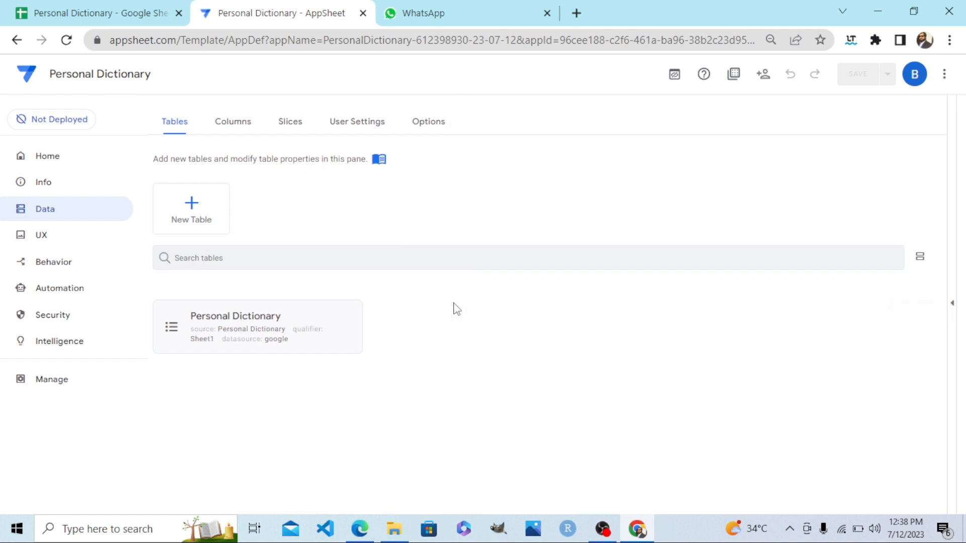
mouse_move(765, 173)
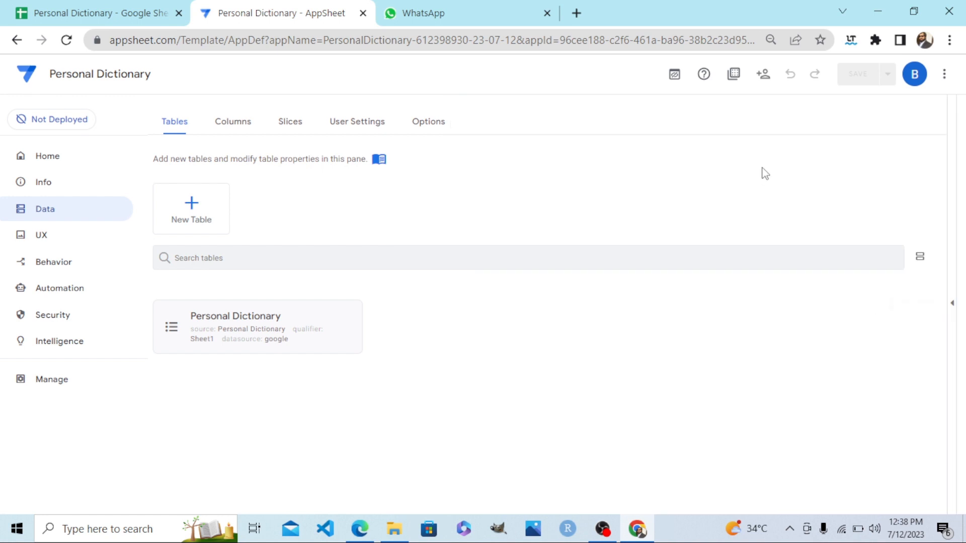
mouse_move(762, 74)
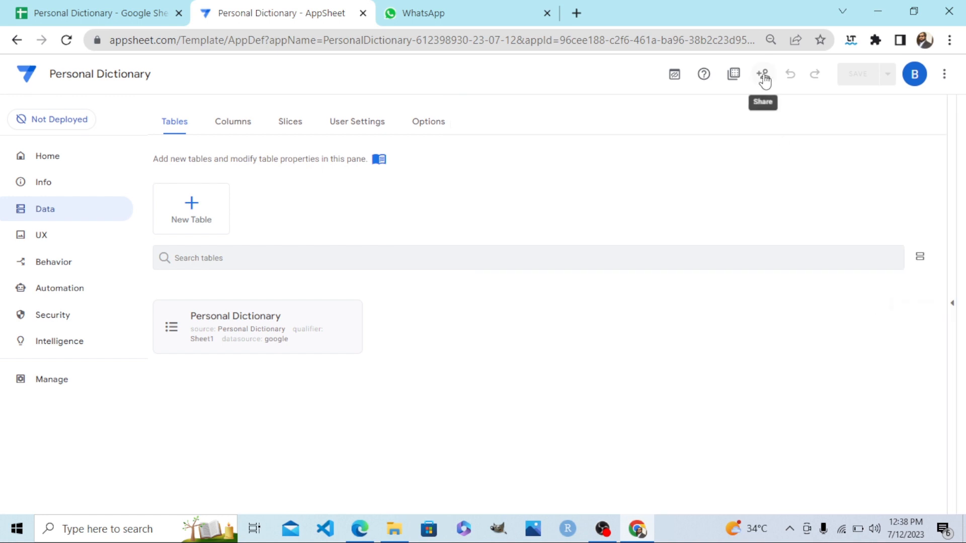
Copy the app's Install Link from the Share dialog's sharing links.
left_click(762, 74)
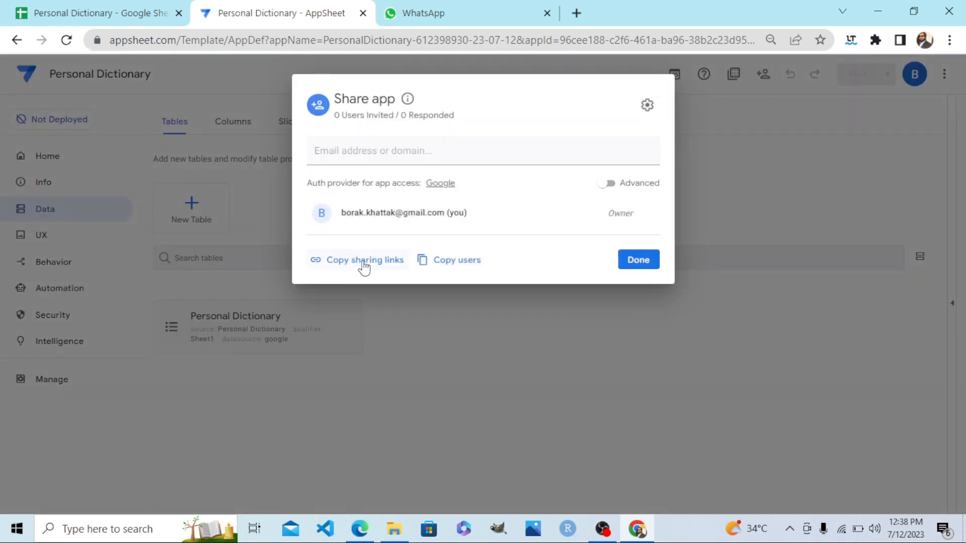
left_click(365, 260)
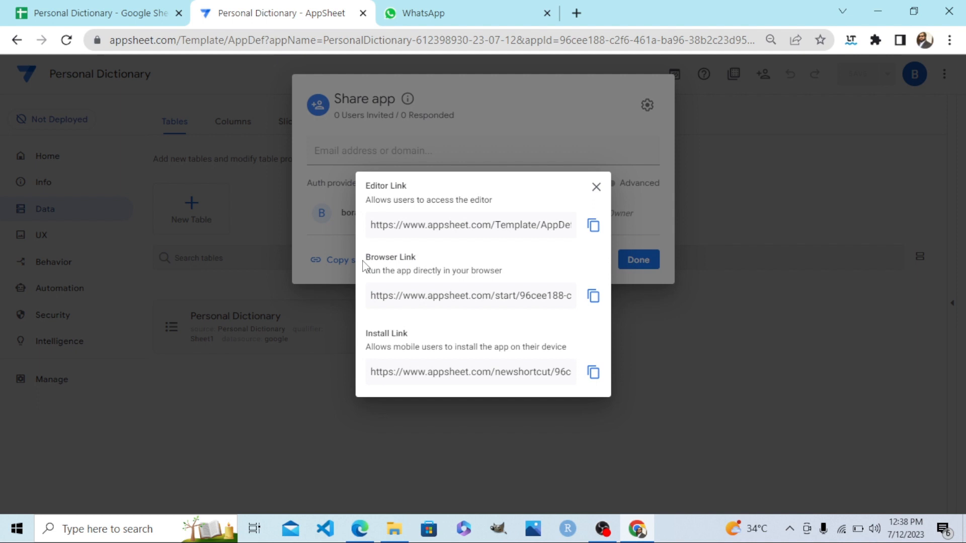
mouse_move(578, 395)
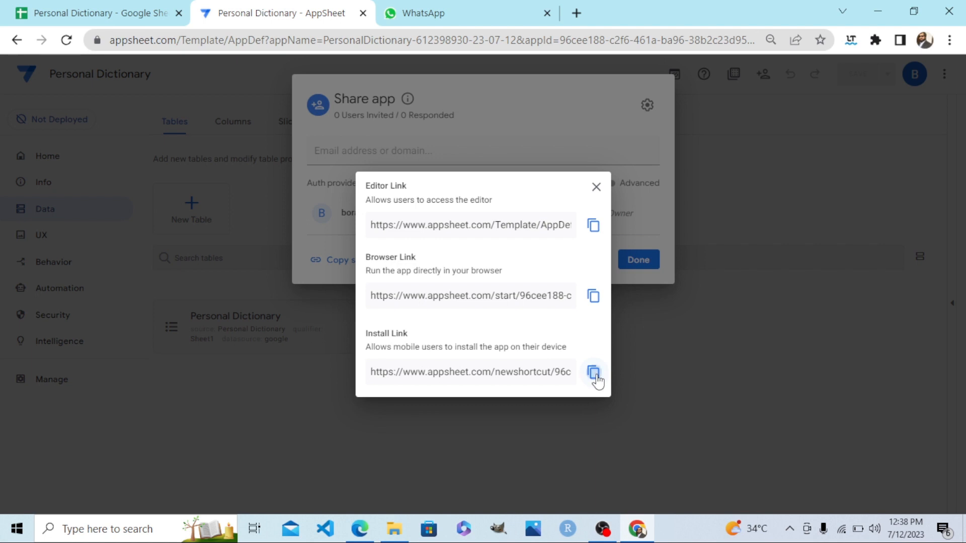
left_click(592, 373)
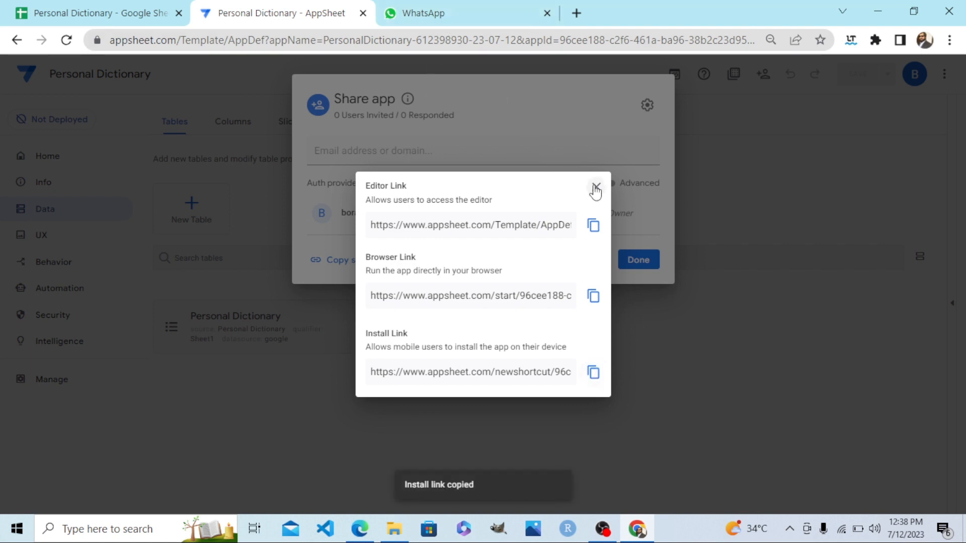
left_click(594, 188)
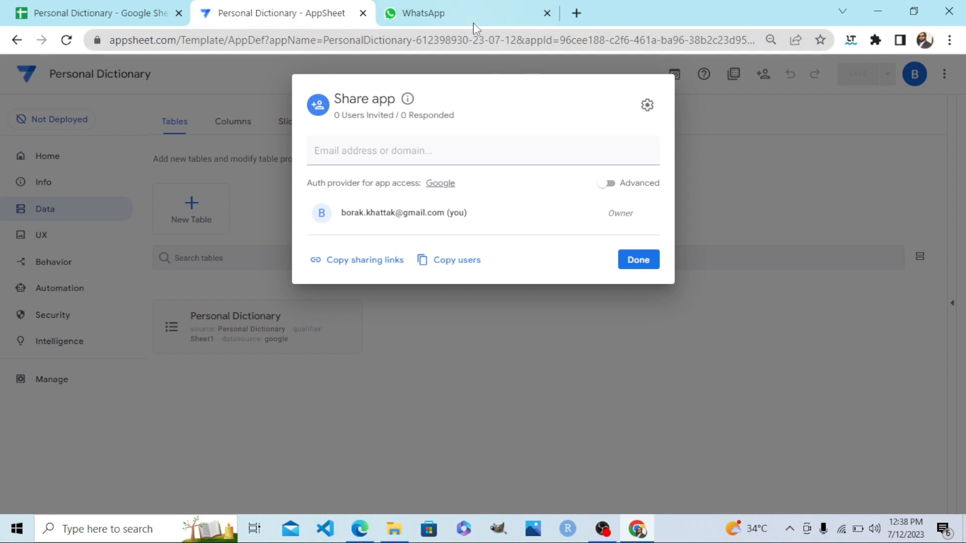
Paste and send the install link in your WhatsApp self-chat, then close sharing options.
left_click(449, 13)
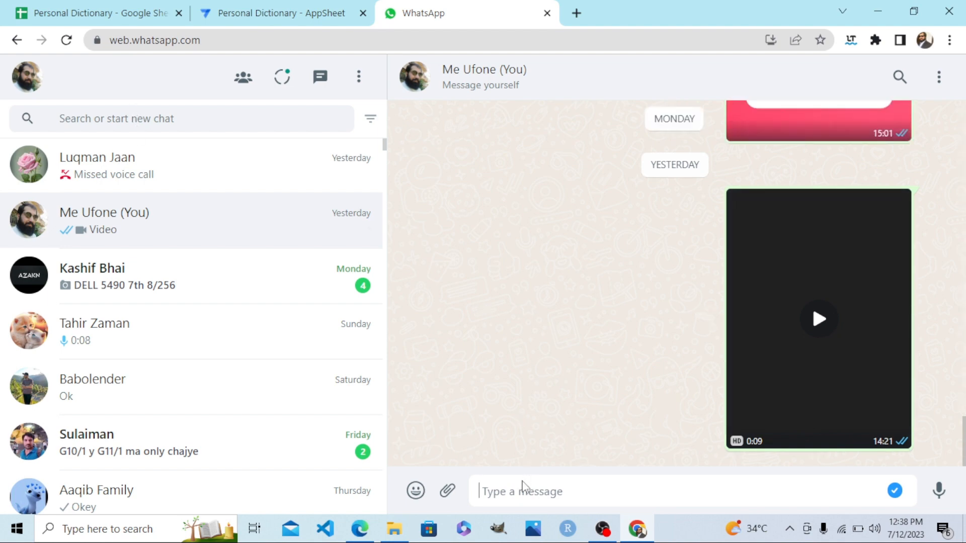
right_click(523, 491)
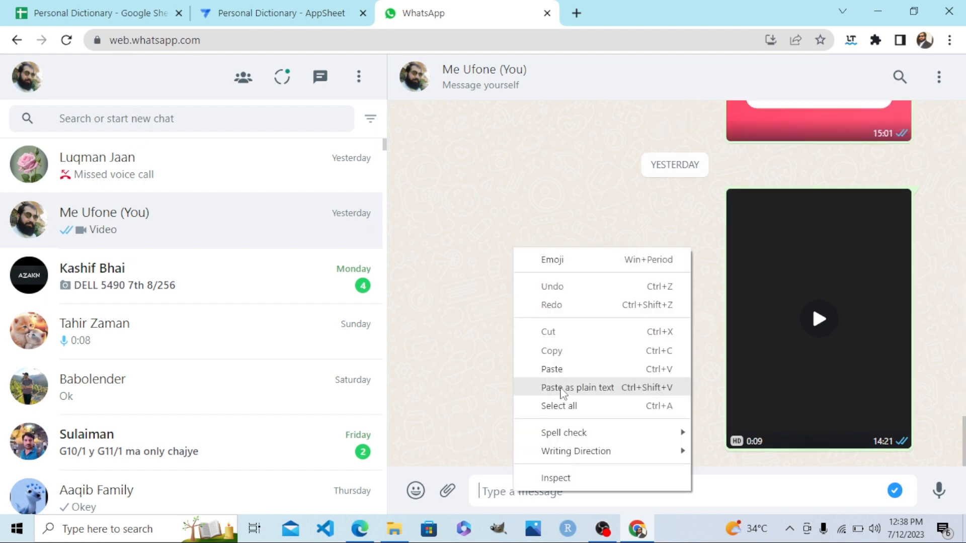
left_click(576, 388)
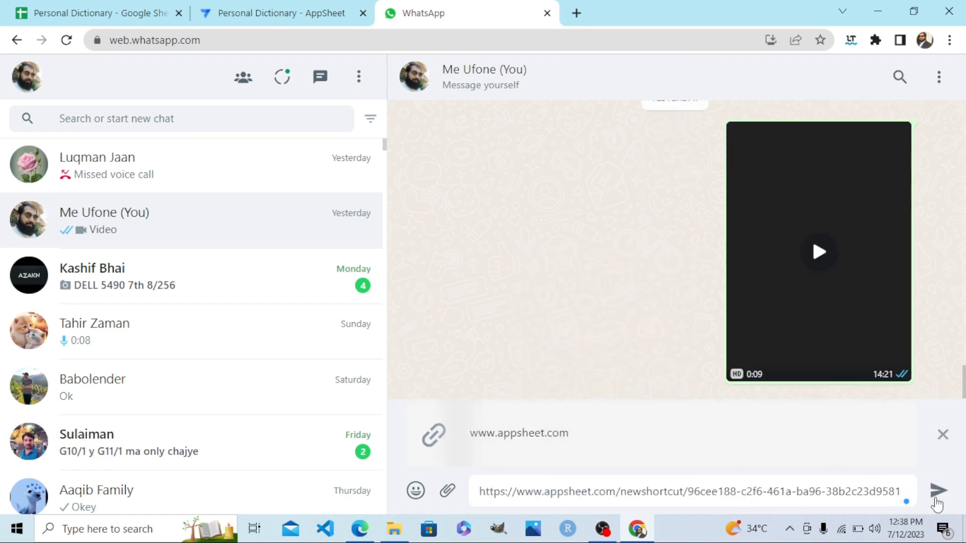
left_click(937, 491)
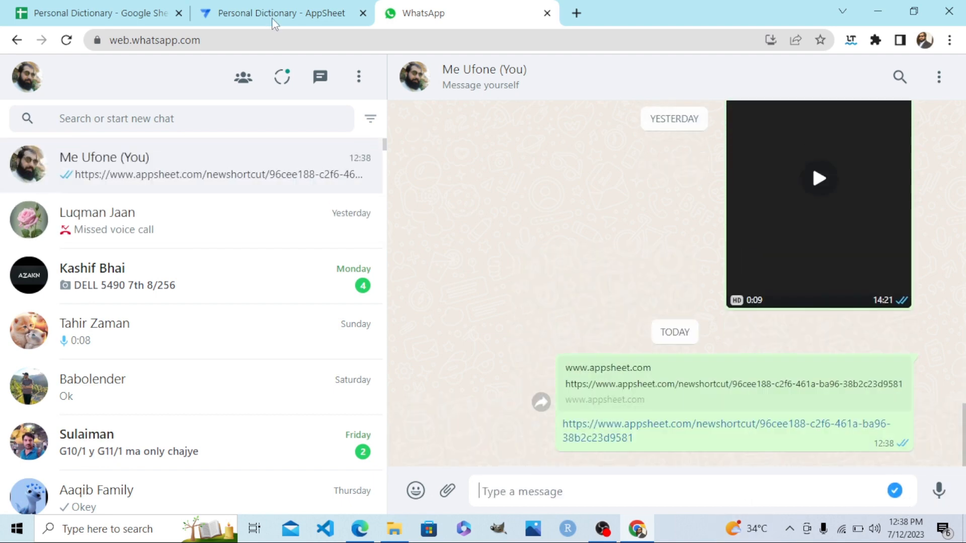
left_click(280, 13)
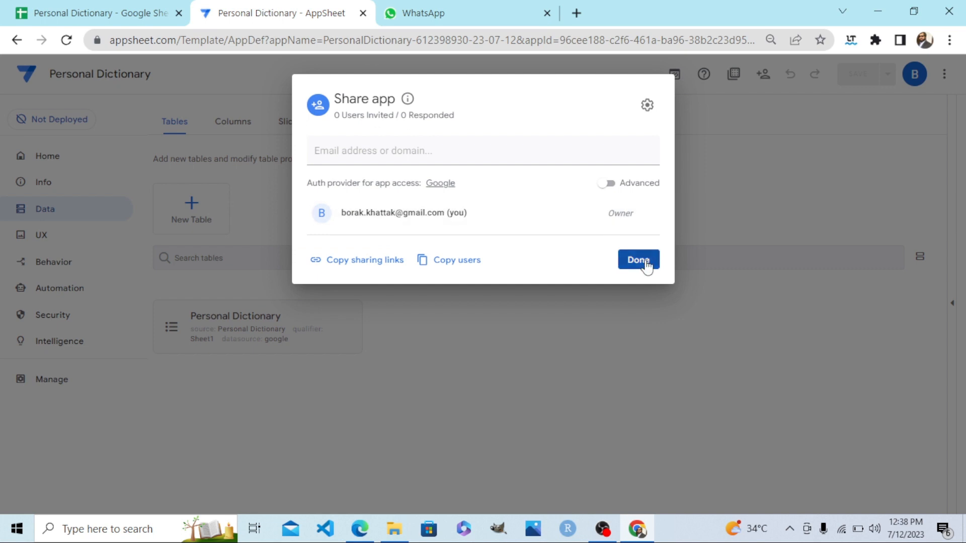
left_click(637, 259)
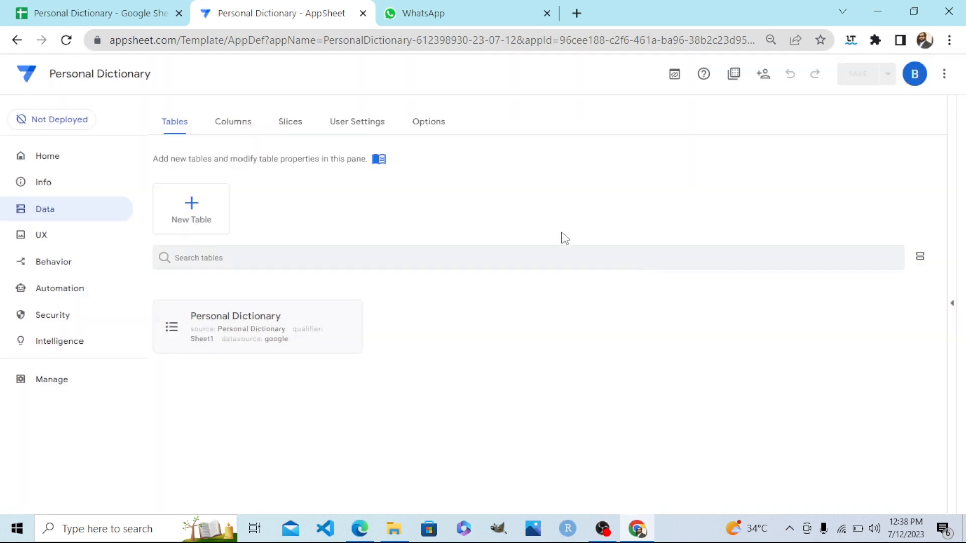
mouse_move(551, 213)
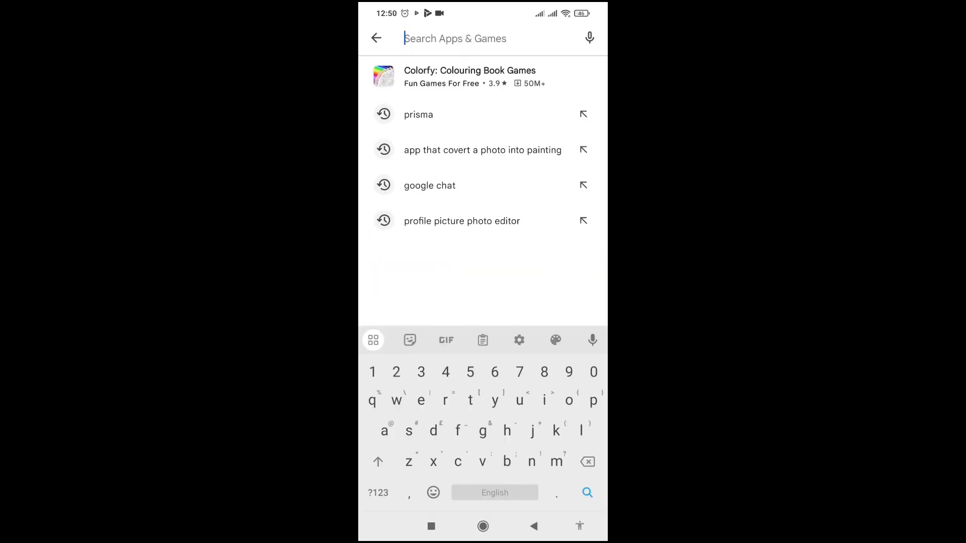
Search the Play Store for AppSheet and open the already-installed app.
type("a")
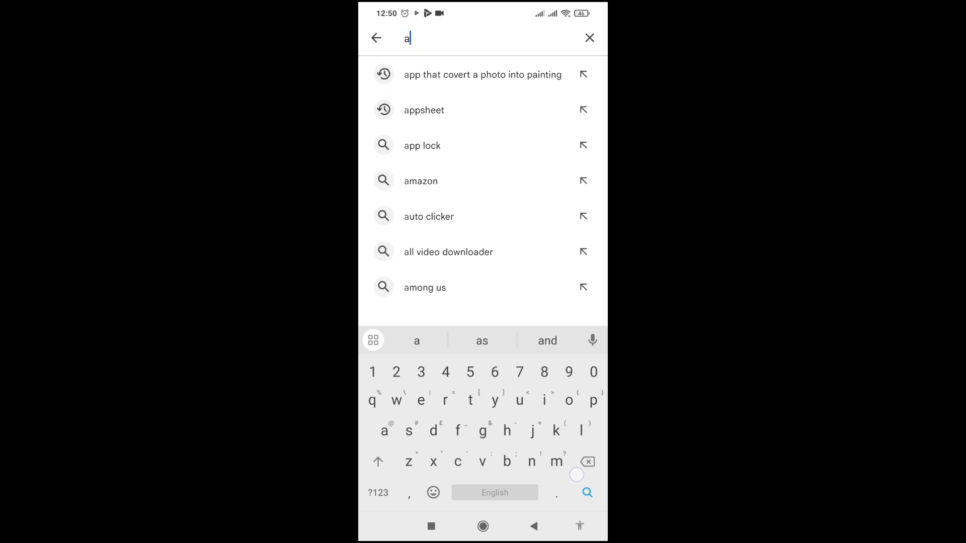
left_click(424, 109)
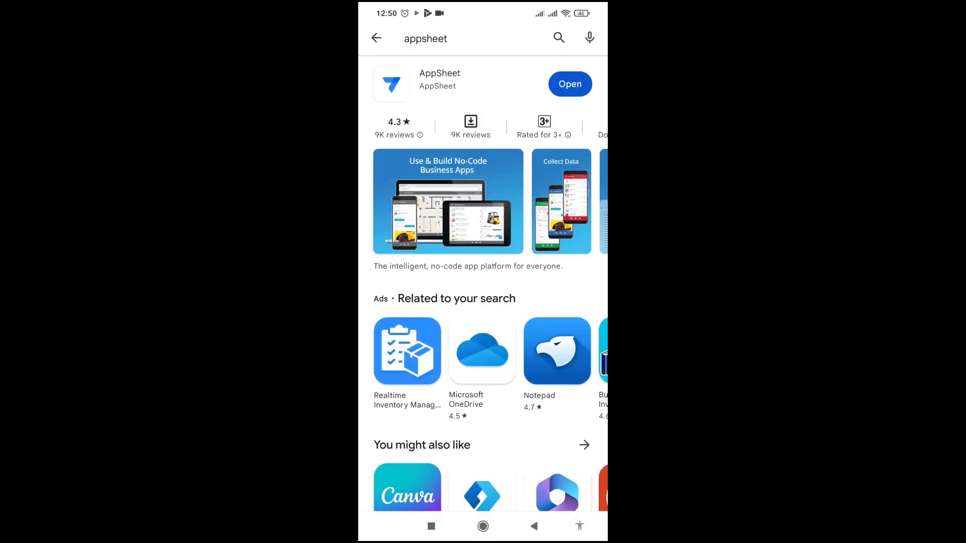
left_click(376, 38)
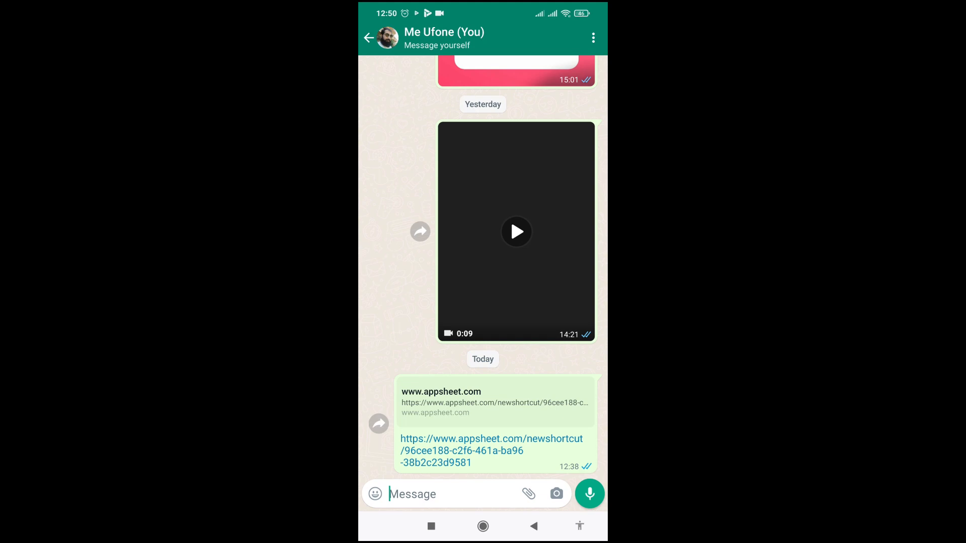
Install Personal Dictionary on the phone from the appsheet.com link in the WhatsApp self-chat.
left_click(491, 450)
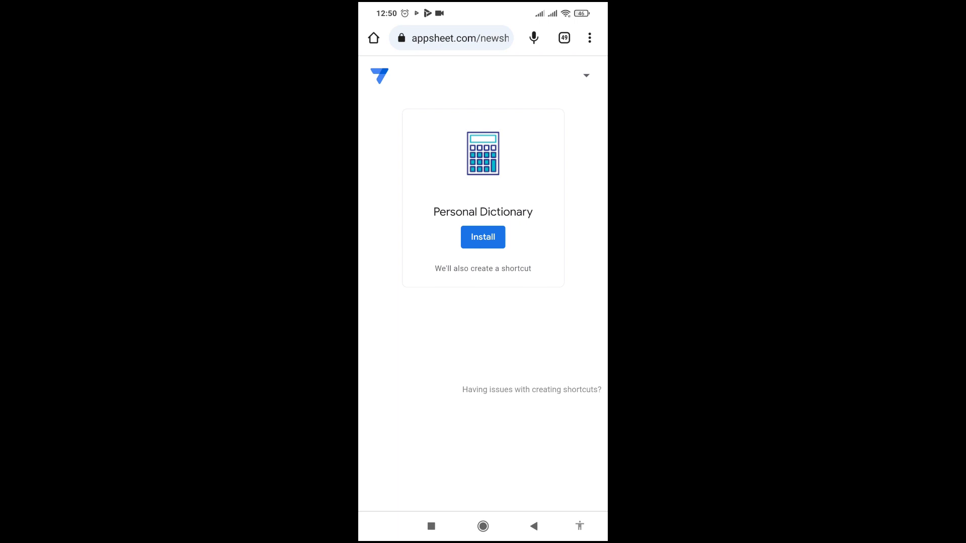
left_click(483, 237)
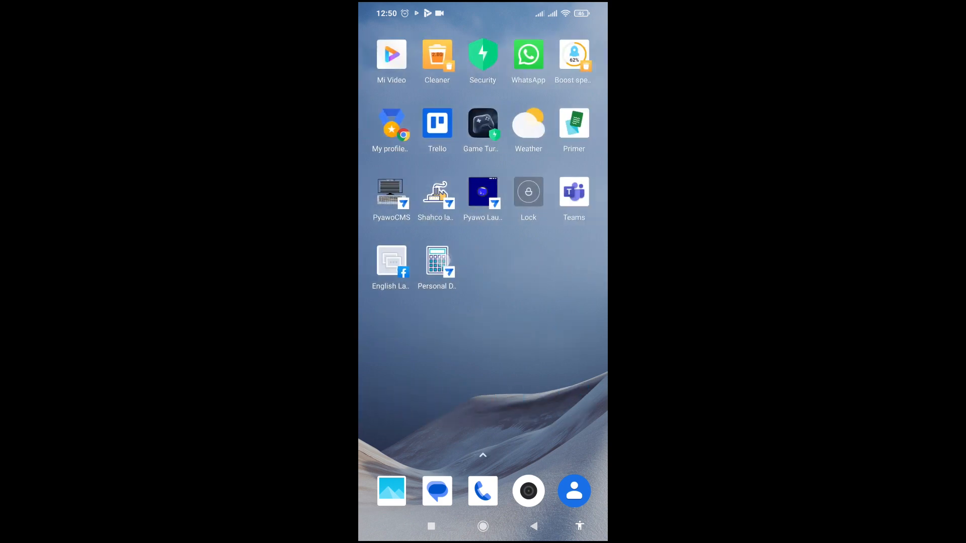
Launch Personal Dictionary from its home-screen shortcut to see the Intuitive and Power entries.
left_click(437, 260)
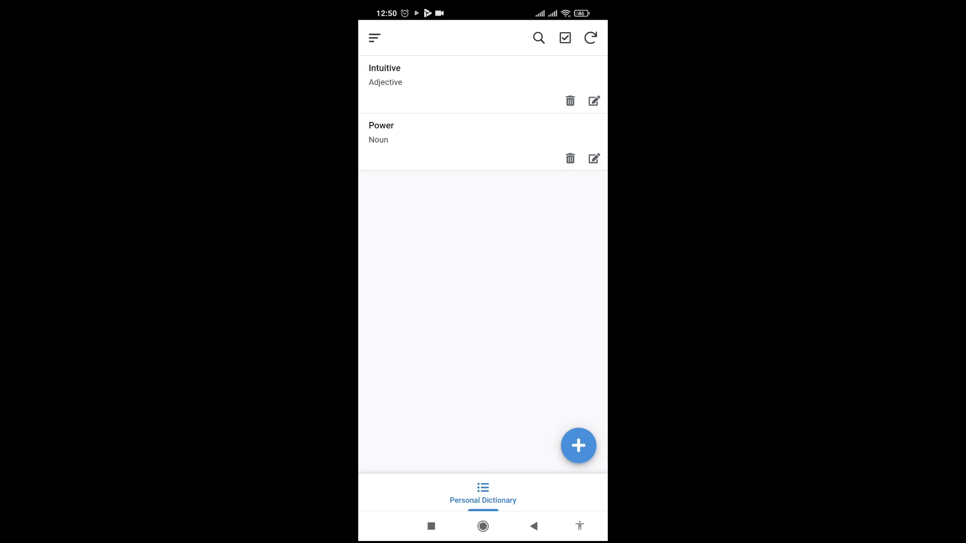
Start a new dictionary entry with the word Welcome and type Adjective.
left_click(577, 445)
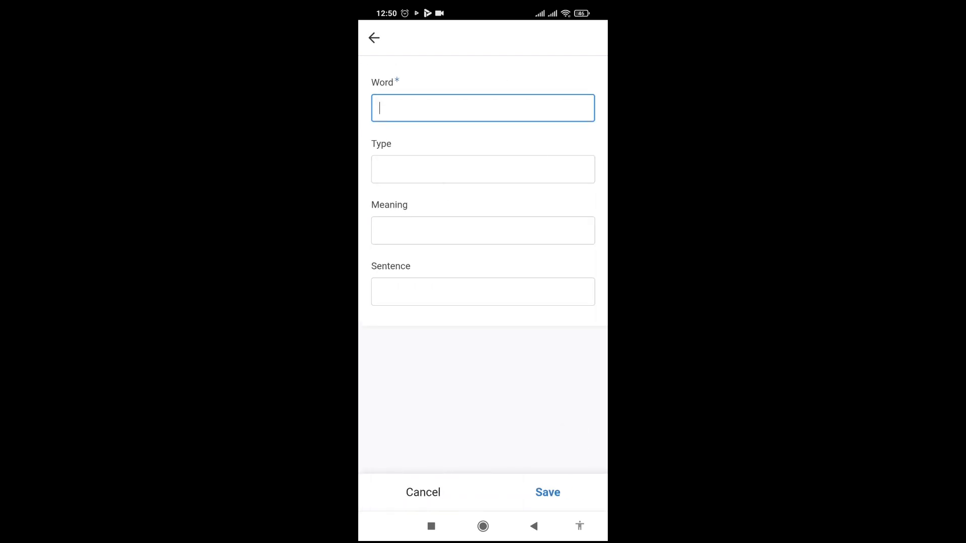
left_click(483, 108)
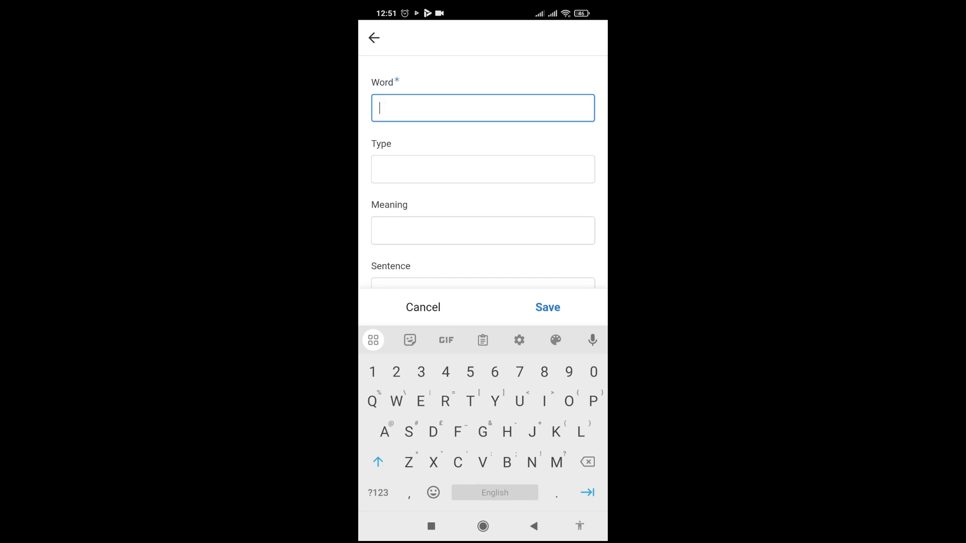
type("Welcome")
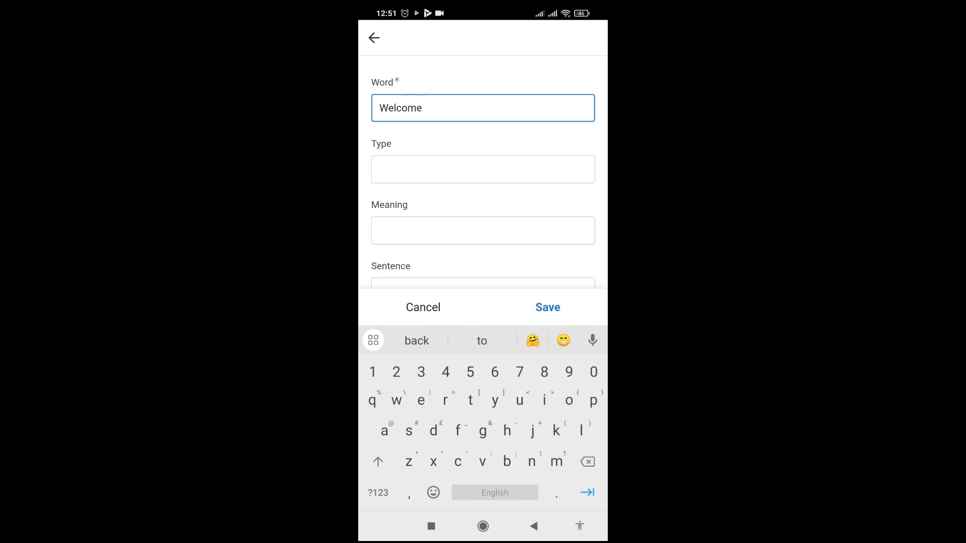
left_click(482, 169)
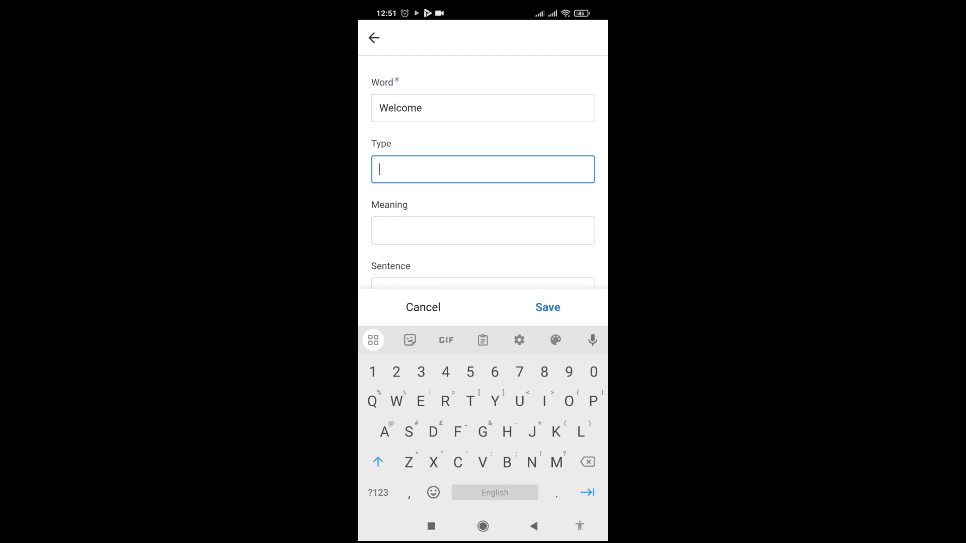
type("Adje")
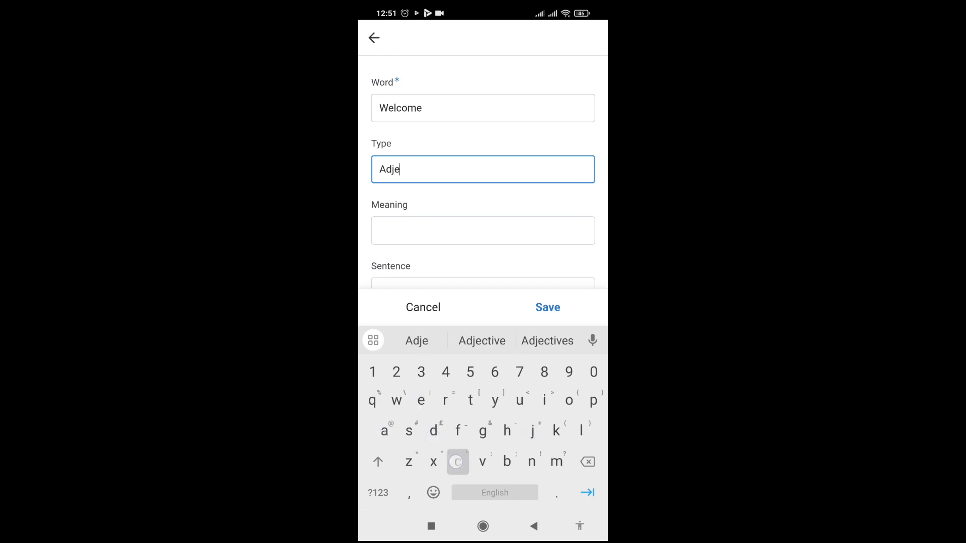
type("cti")
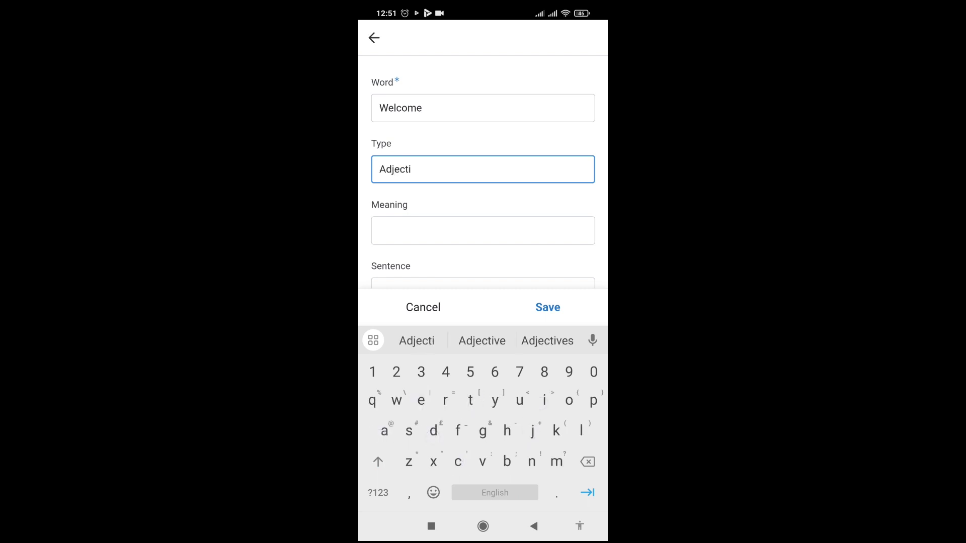
Enter meaning 'Well come' and an example sentence about subscribing to the channel, then save.
left_click(482, 341)
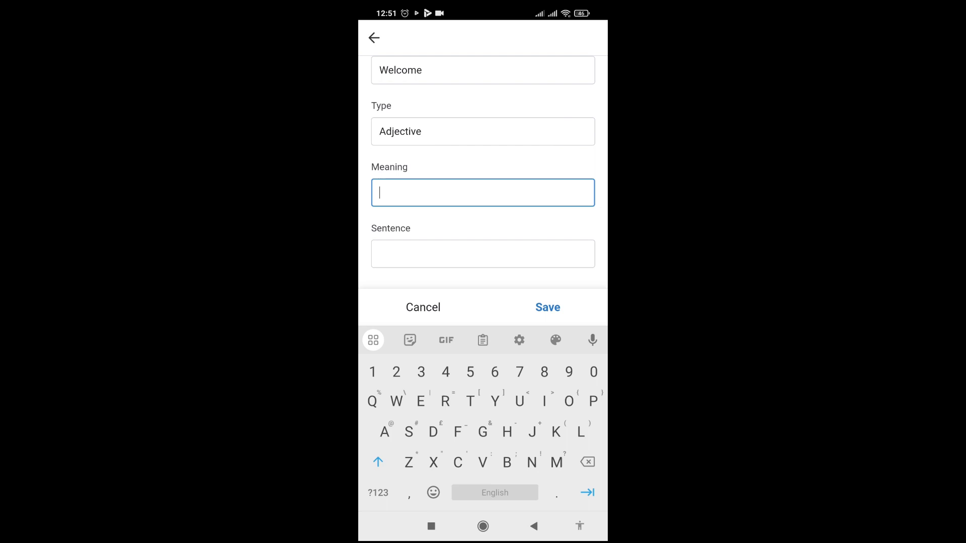
type("Well x")
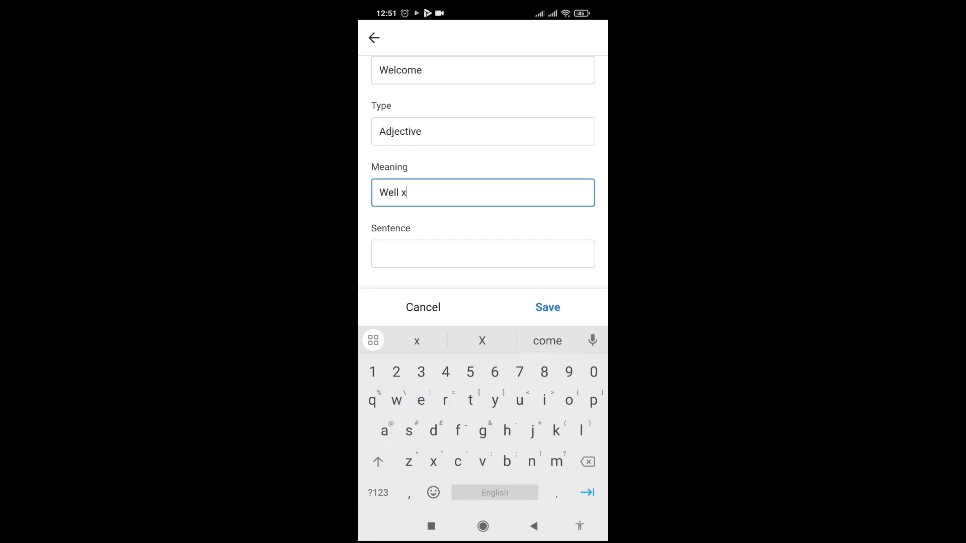
type("ome")
left_click(483, 254)
type("I")
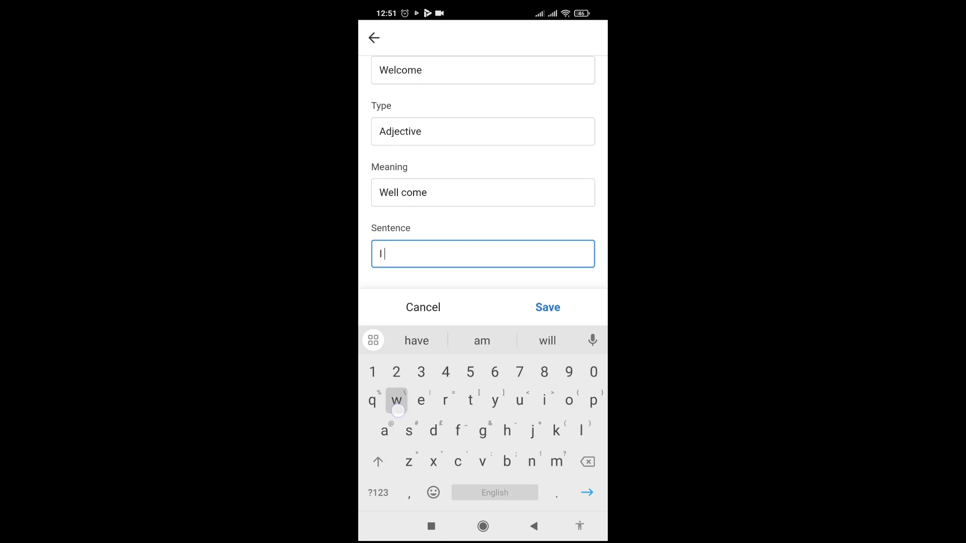
type("welcome you to my c")
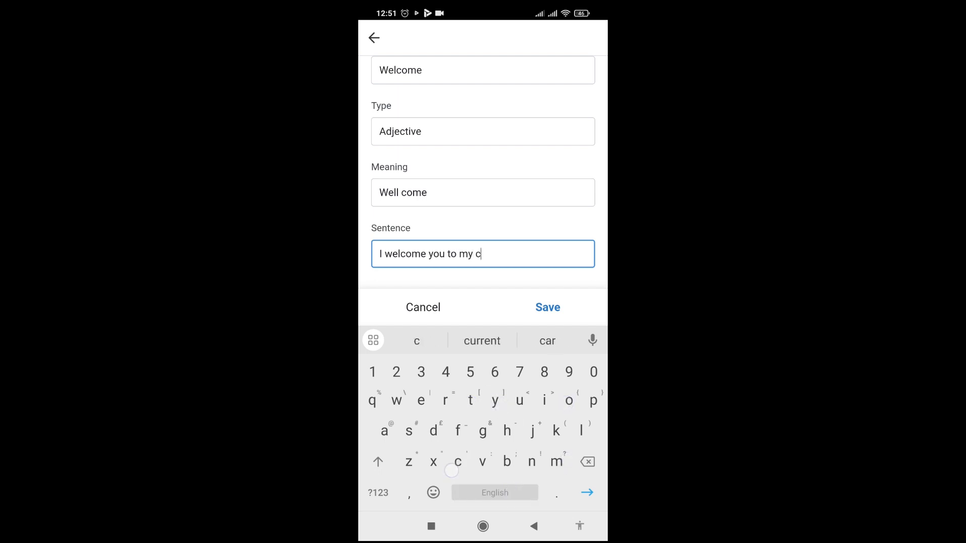
type("hannel,")
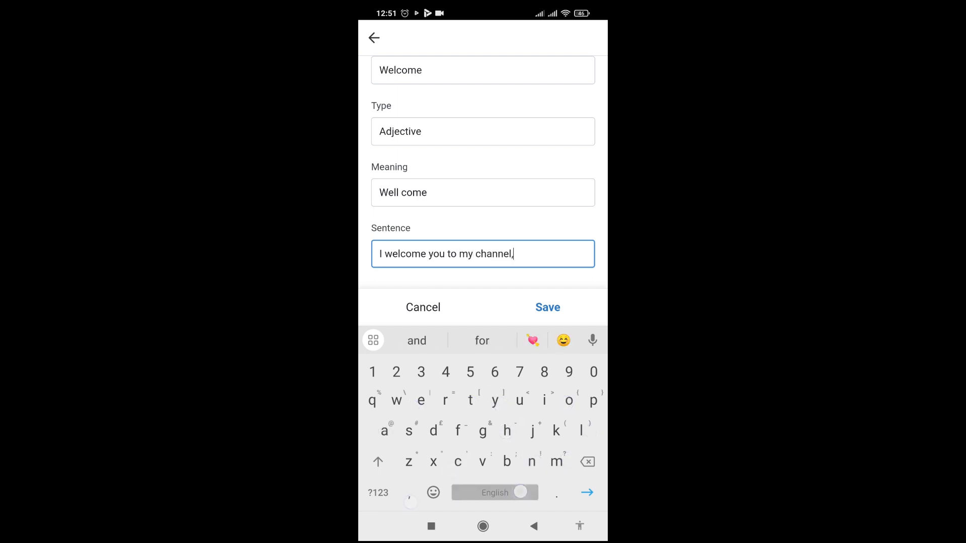
type("please")
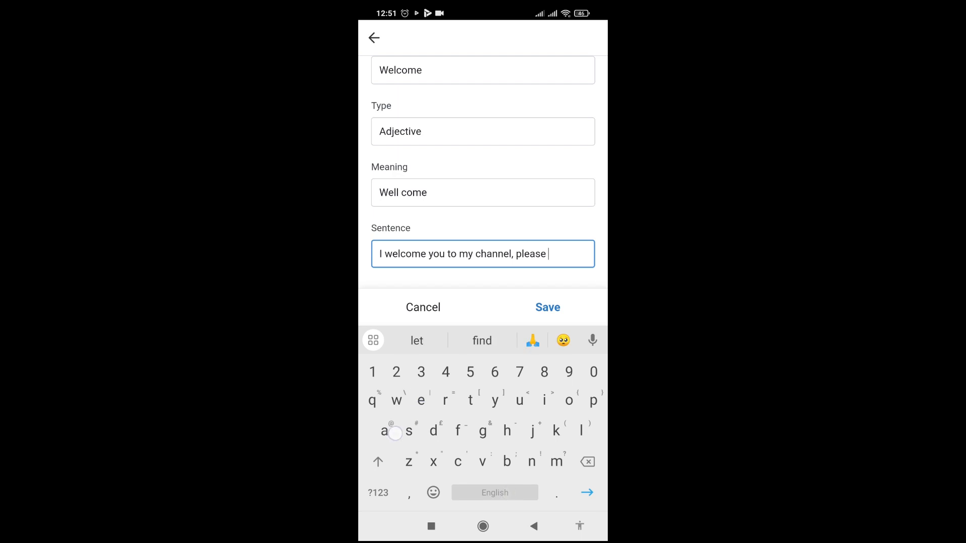
left_click(409, 431)
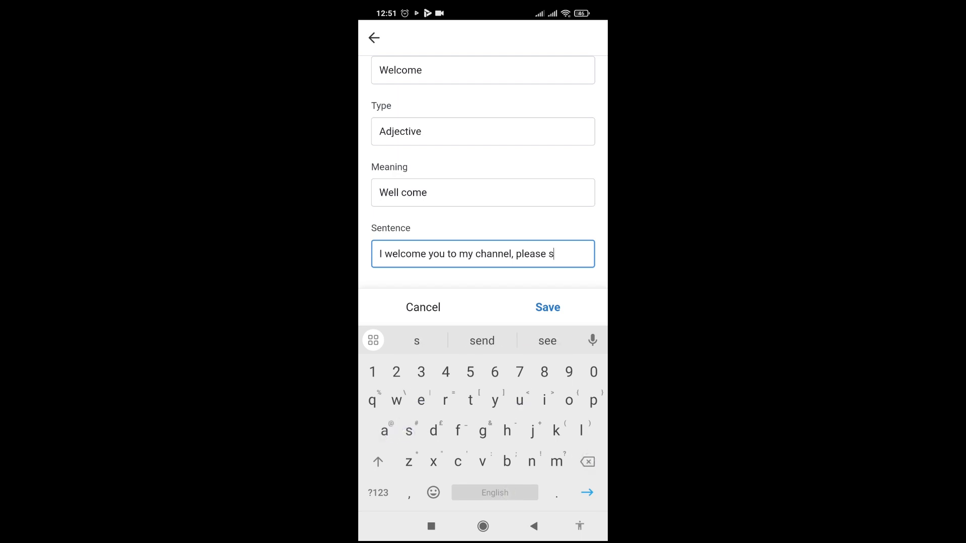
type("ubscribe")
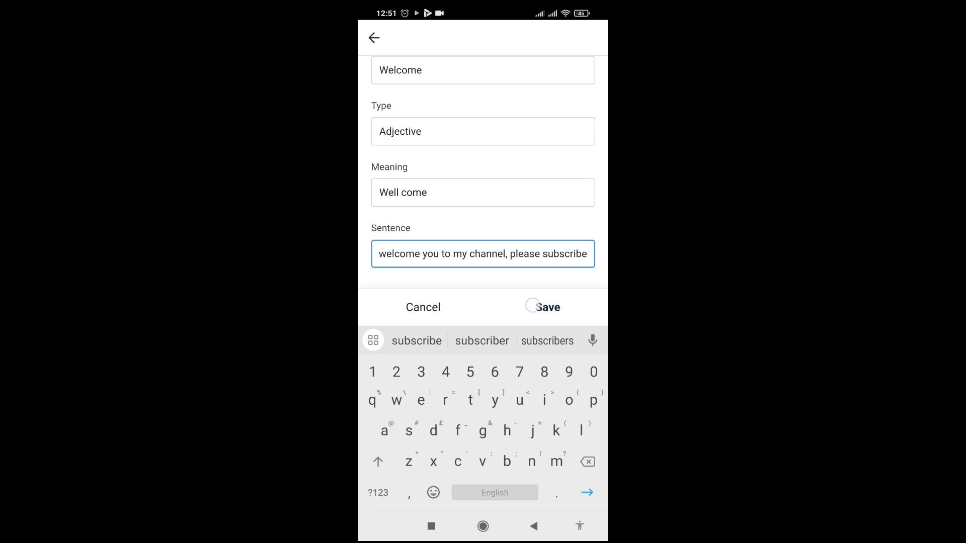
left_click(548, 307)
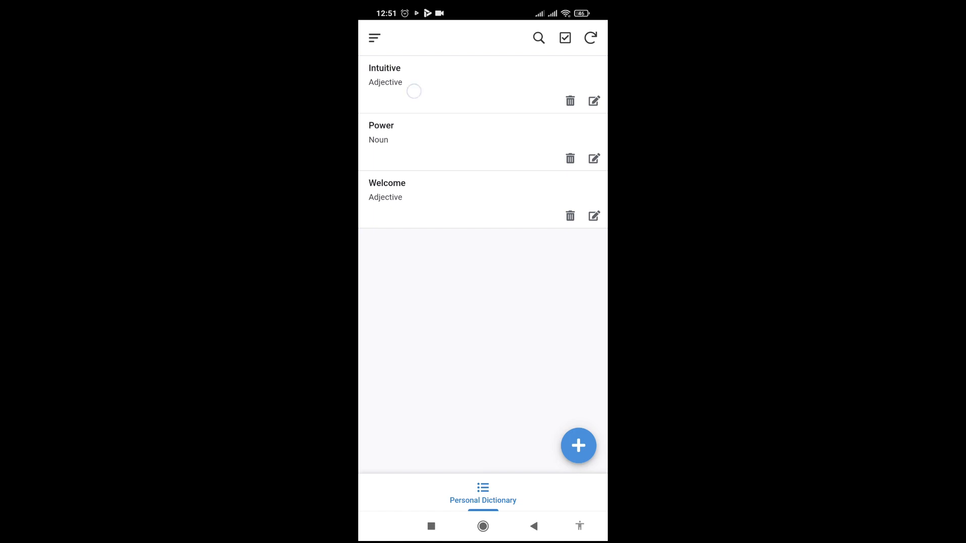
left_click(384, 74)
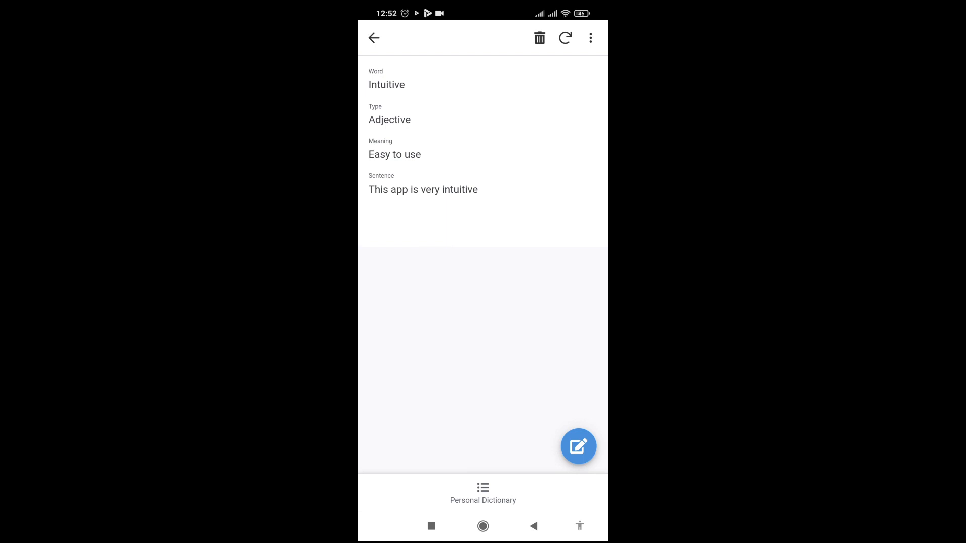
left_click(373, 37)
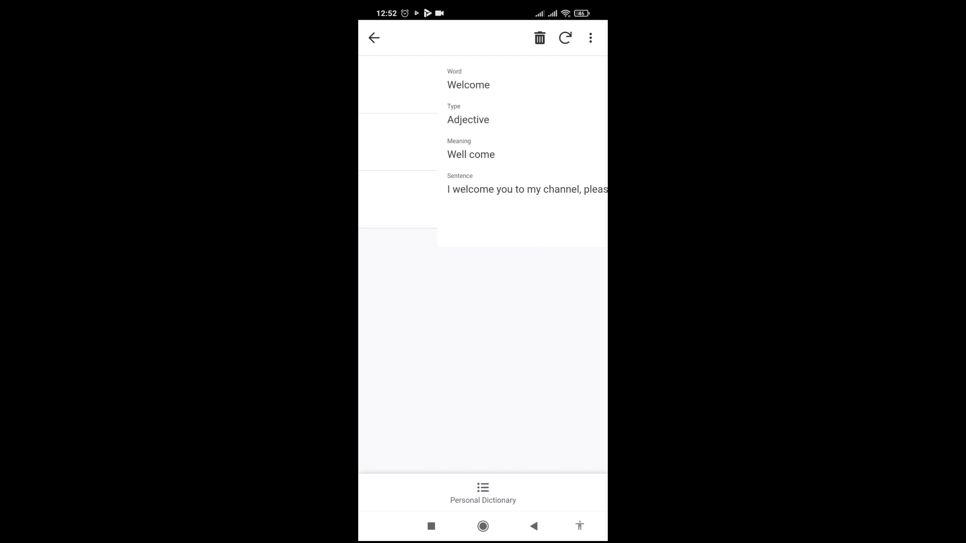
left_click(374, 37)
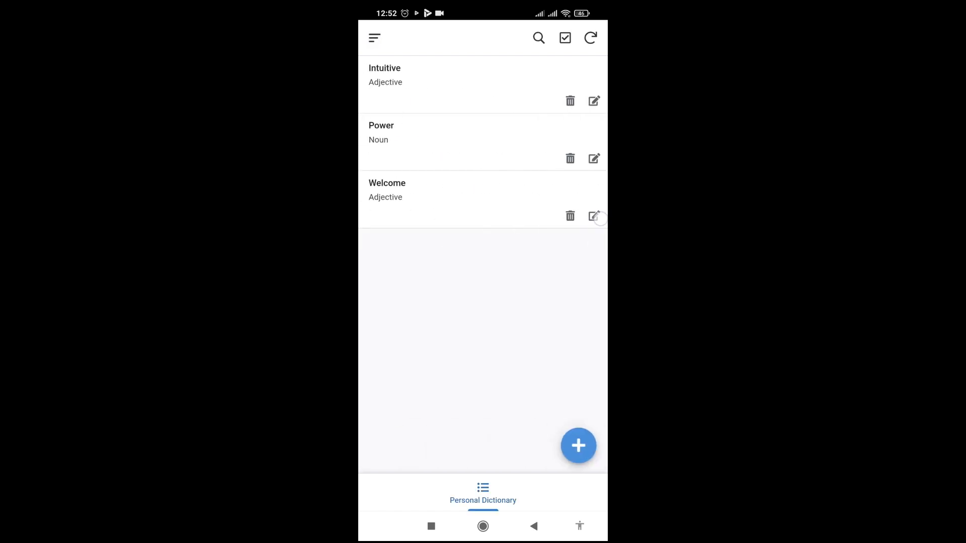
left_click(593, 216)
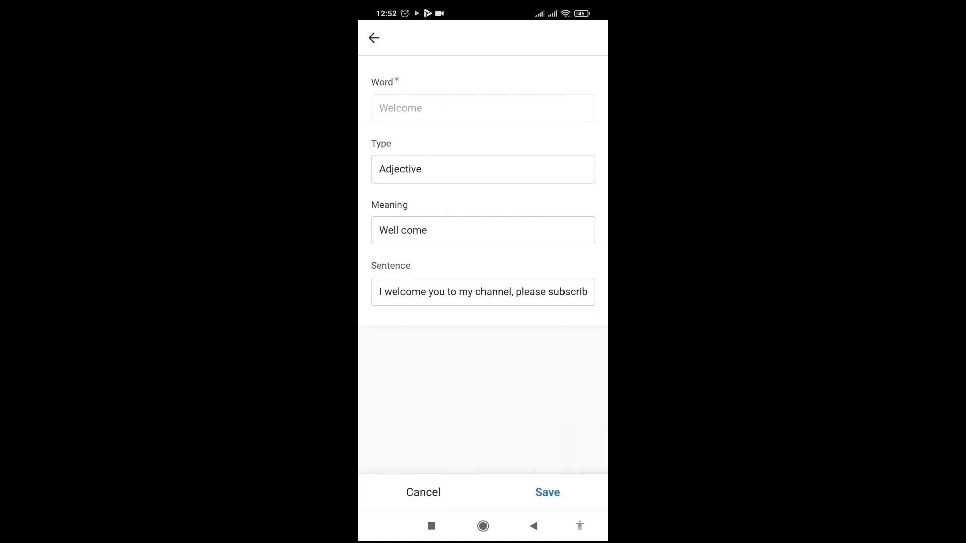
left_click(547, 492)
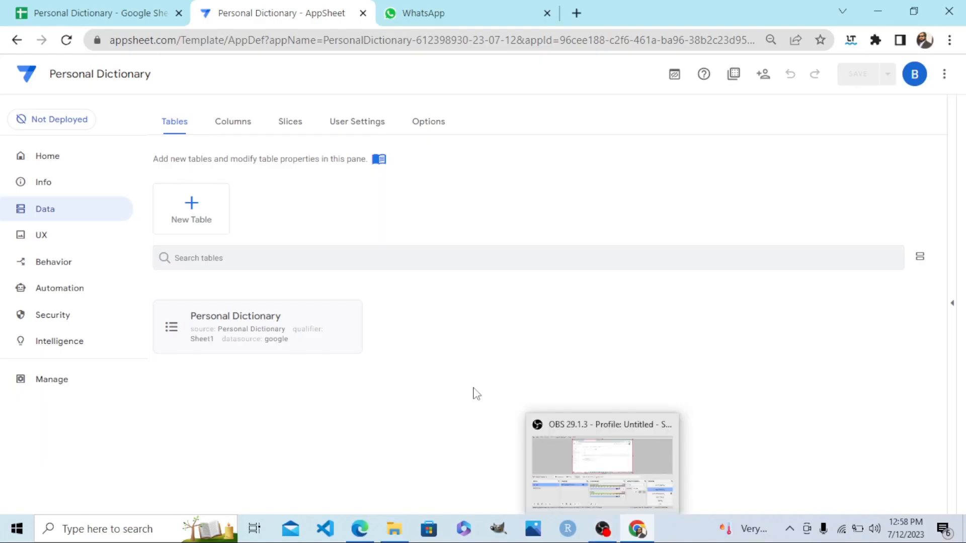
Confirm row 4 of the Personal Dictionary sheet holds Welcome, then return to the editor.
left_click(93, 13)
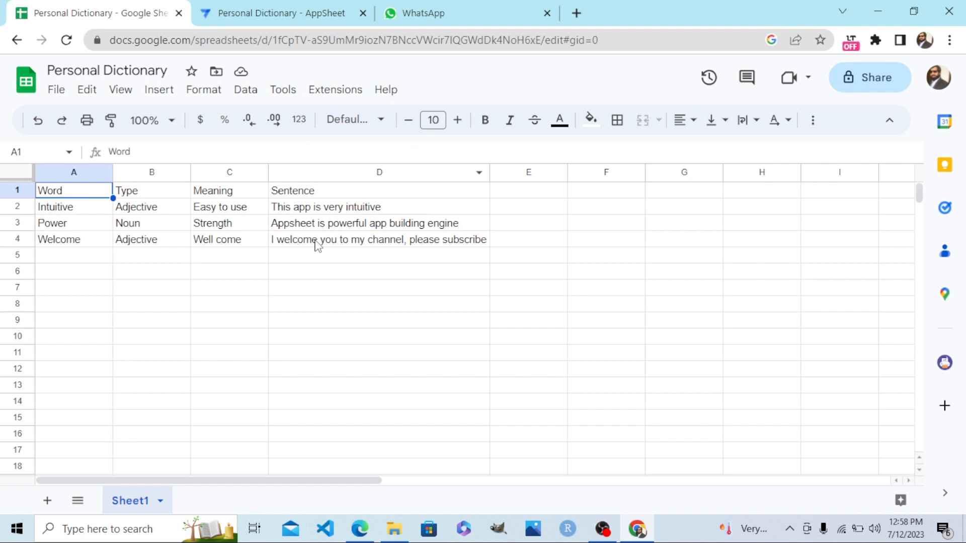
mouse_move(240, 236)
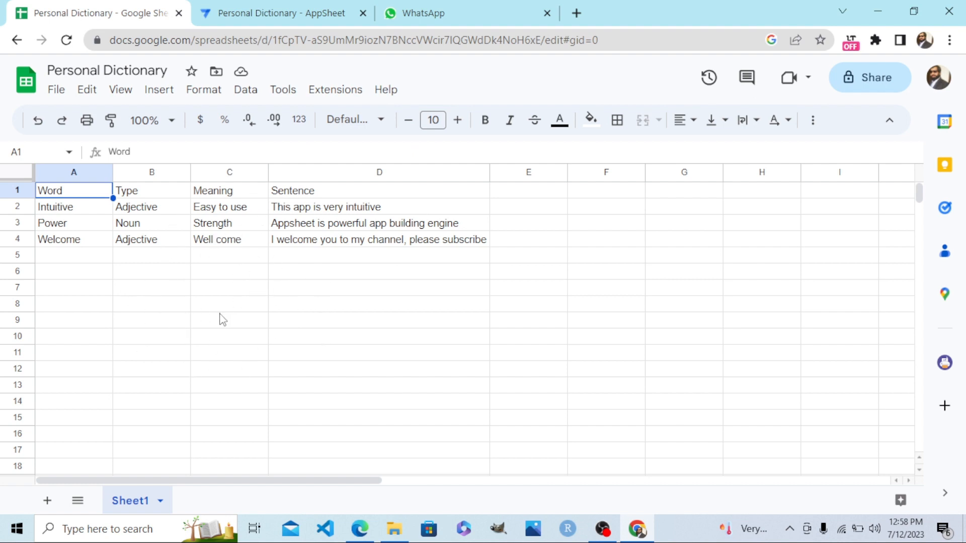
mouse_move(269, 327)
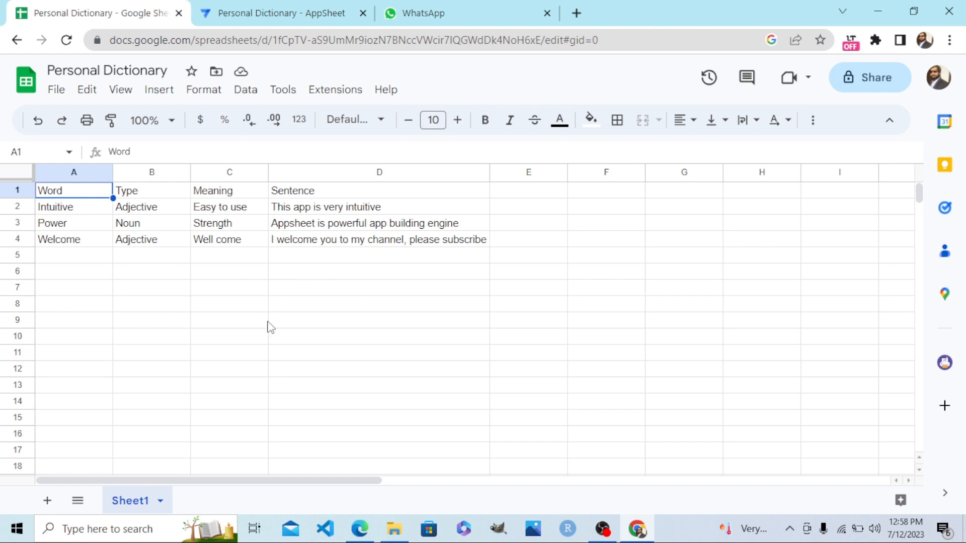
mouse_move(231, 261)
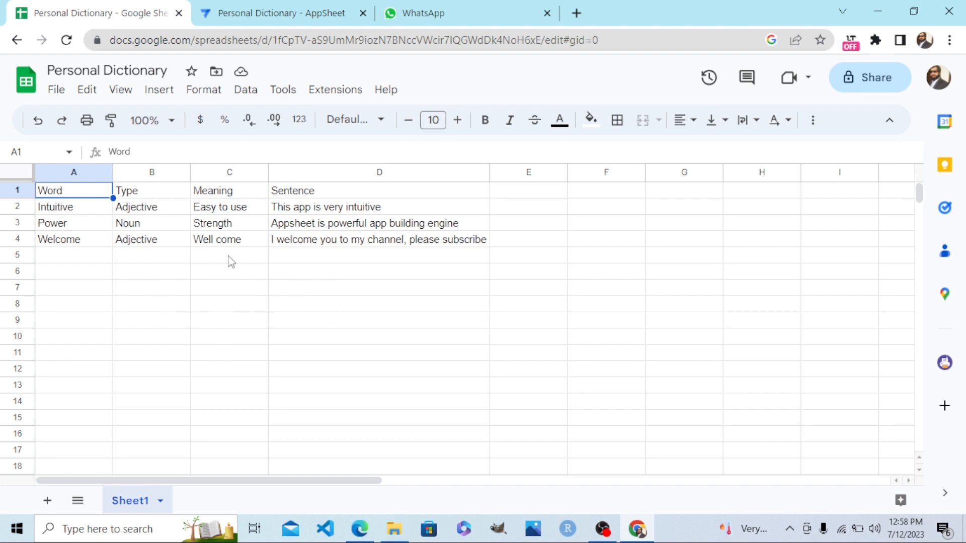
mouse_move(134, 301)
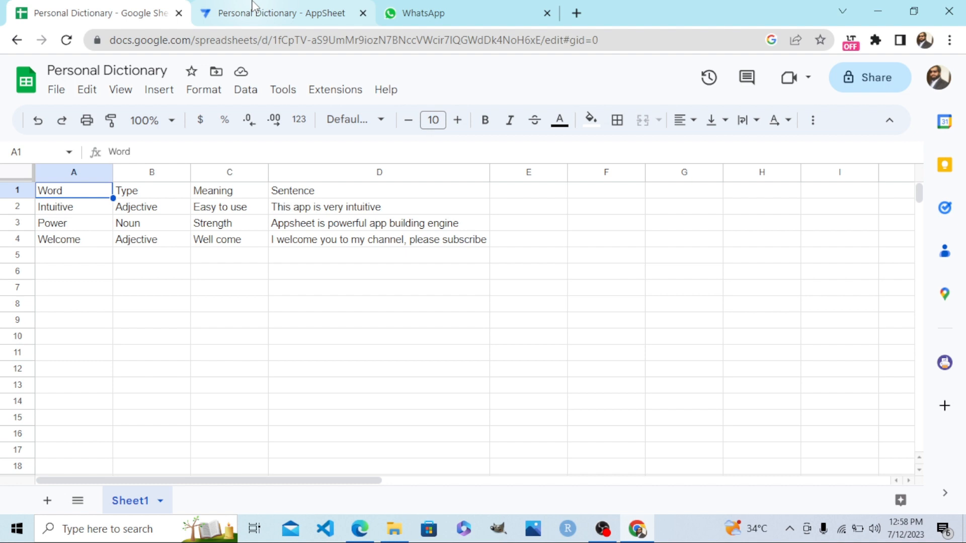
left_click(283, 13)
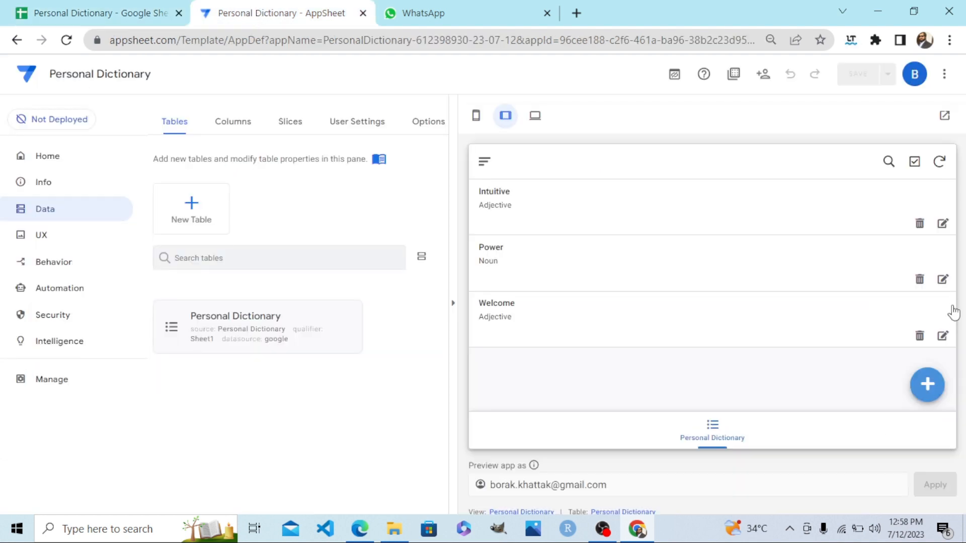
mouse_move(458, 272)
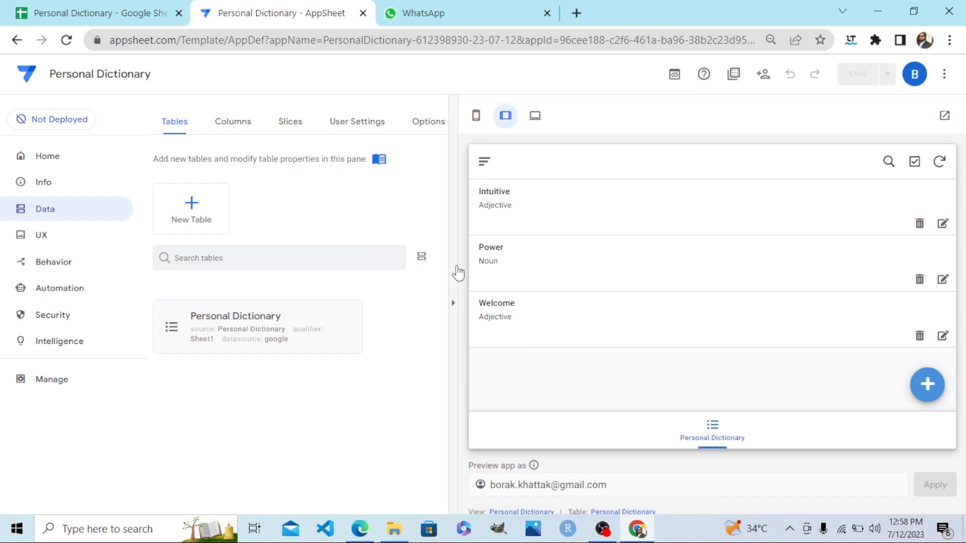